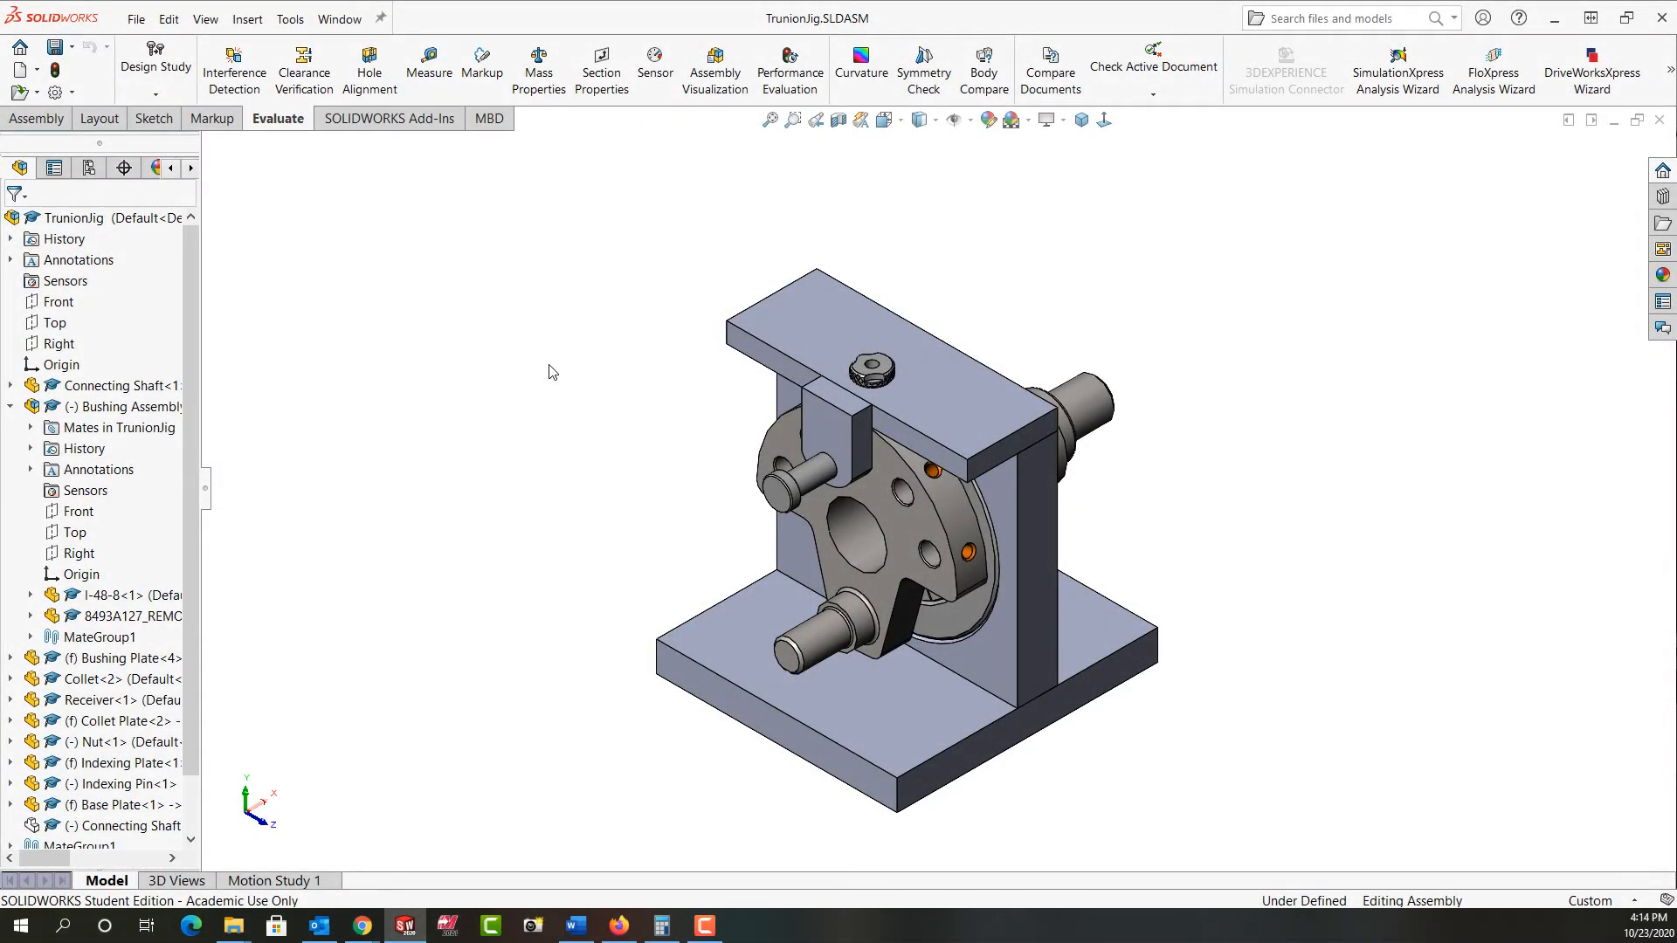
Select the indexing plate tab face where it meets the top bushing plate.
click(835, 439)
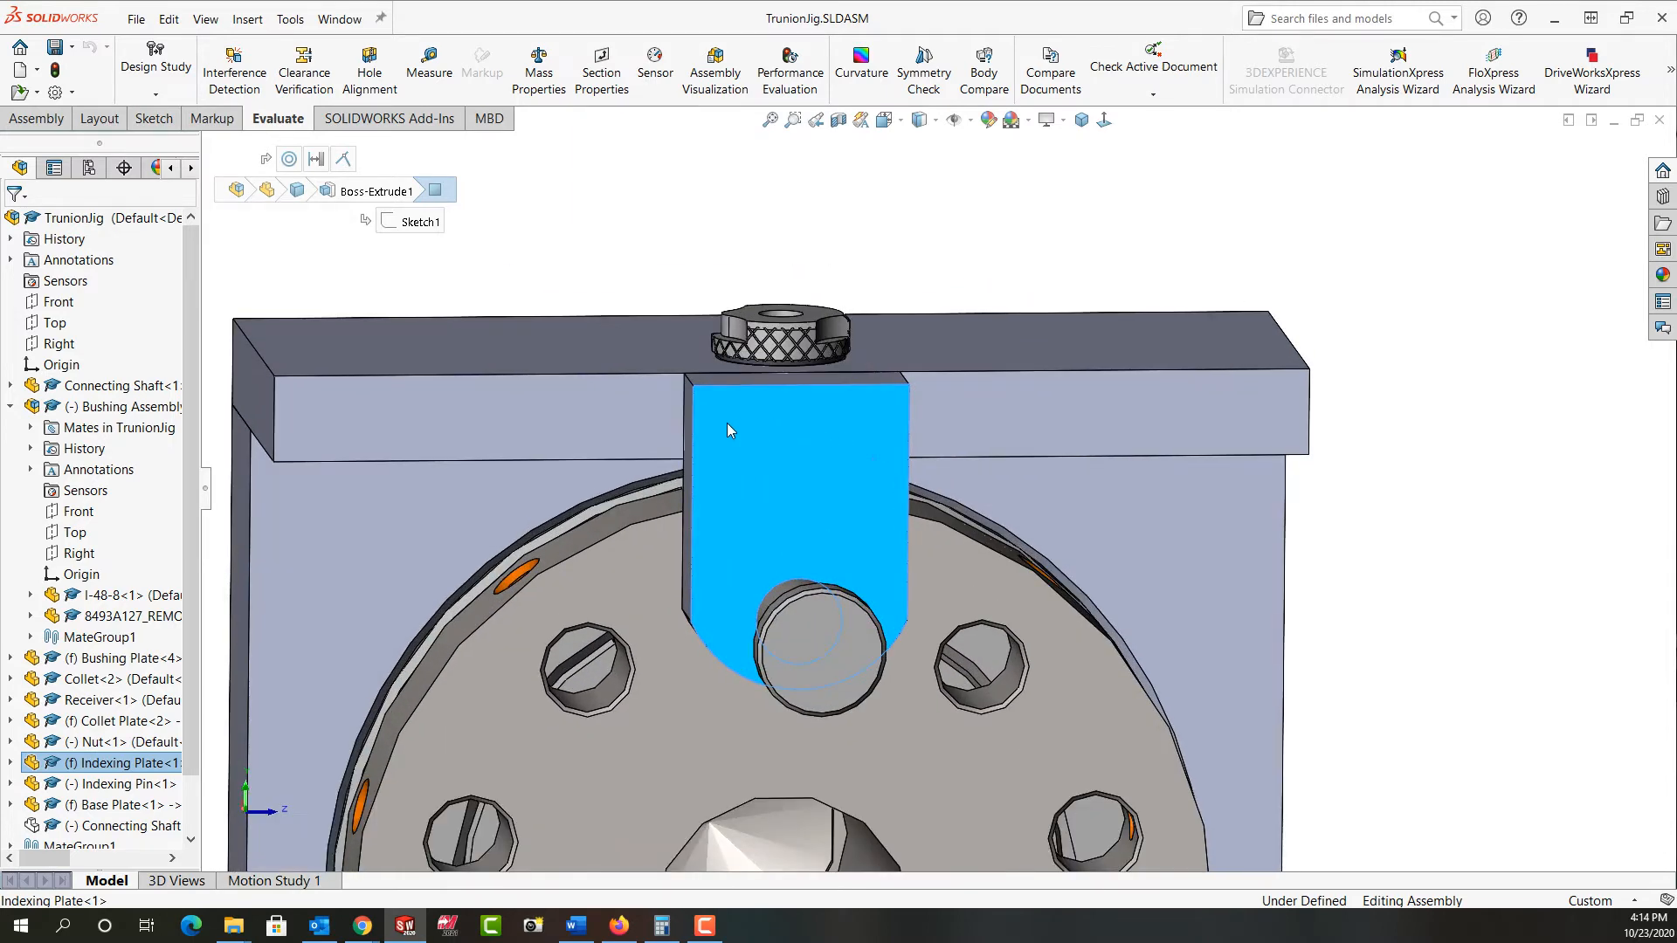
mouse_move(823, 429)
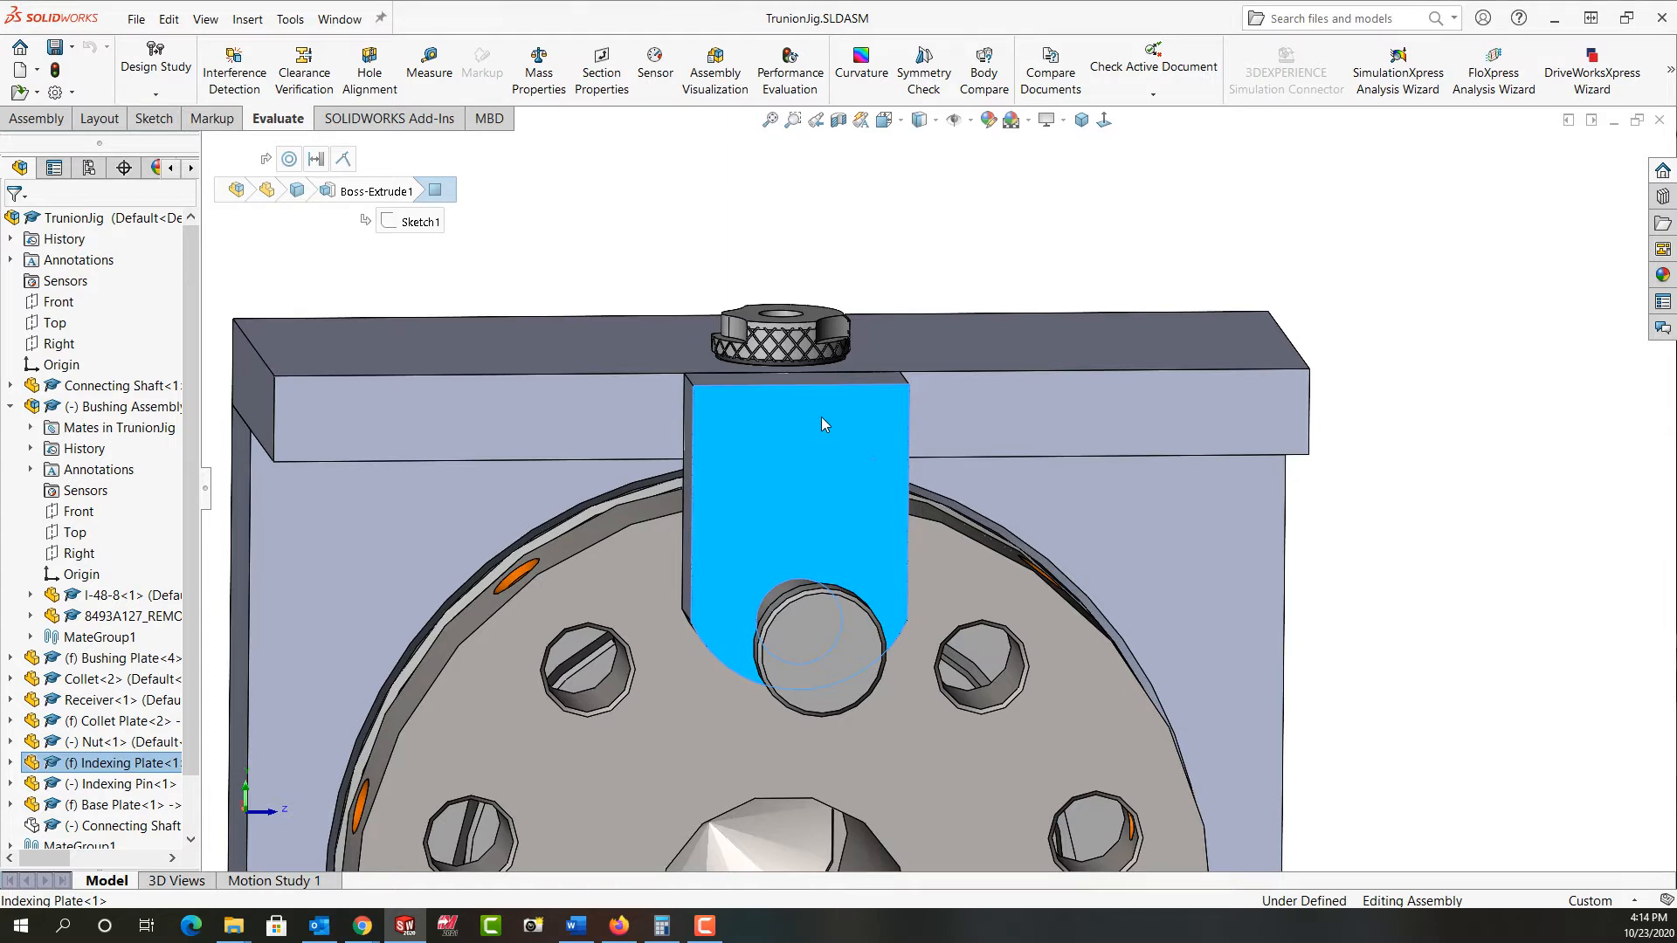
mouse_move(968, 412)
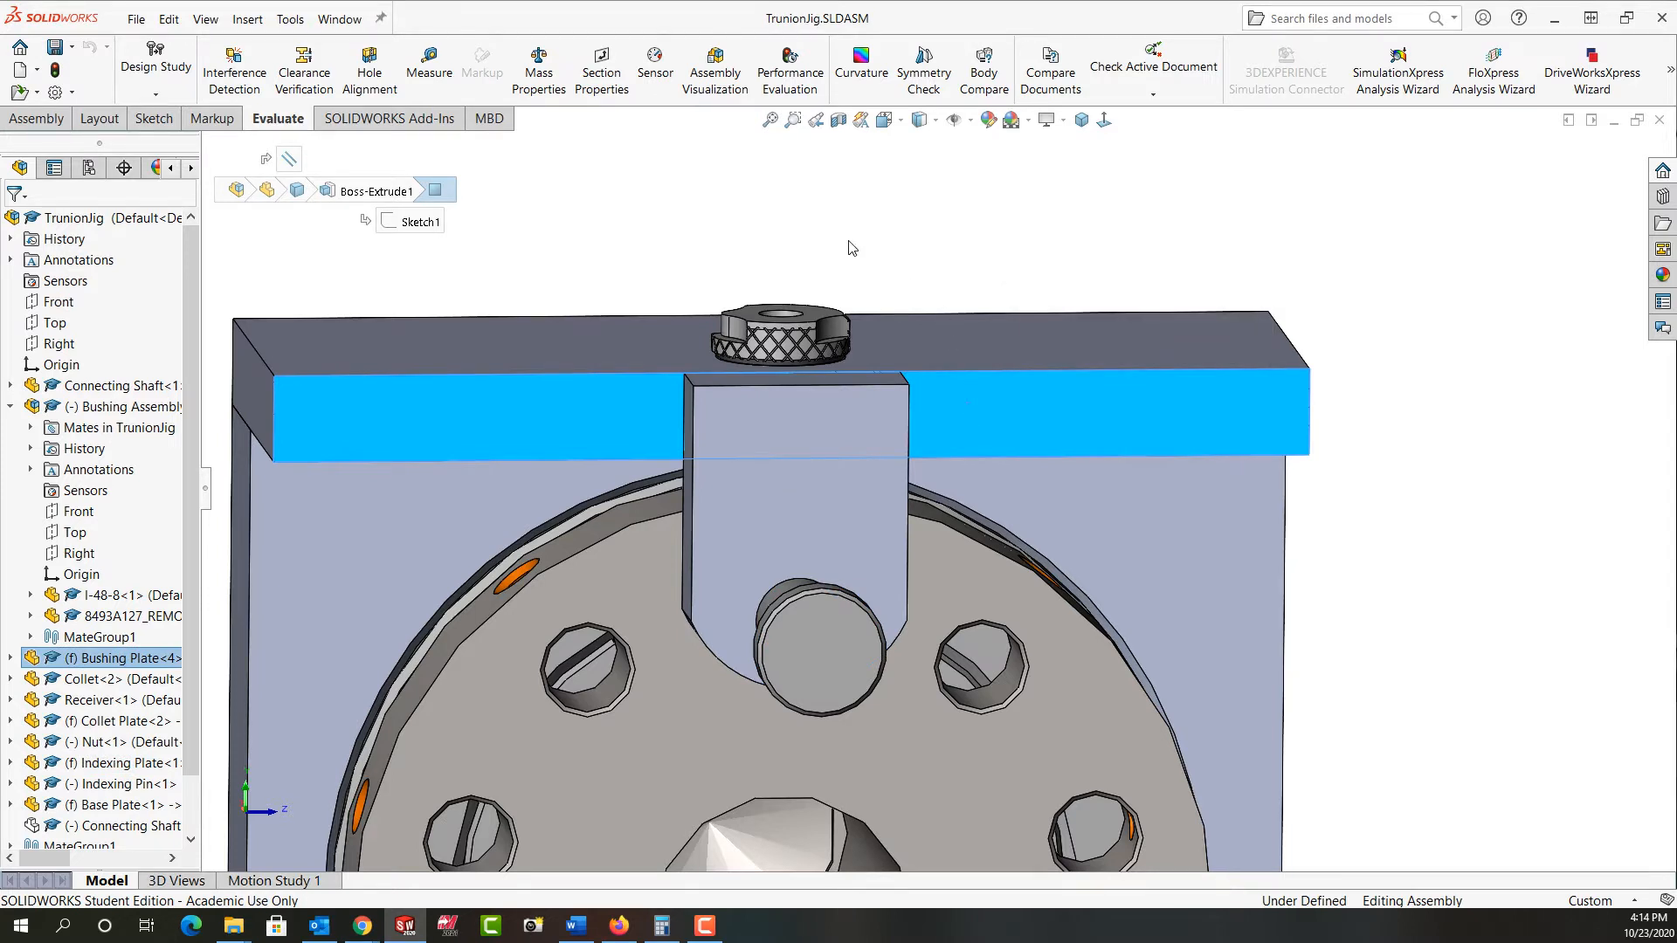
mouse_move(868, 167)
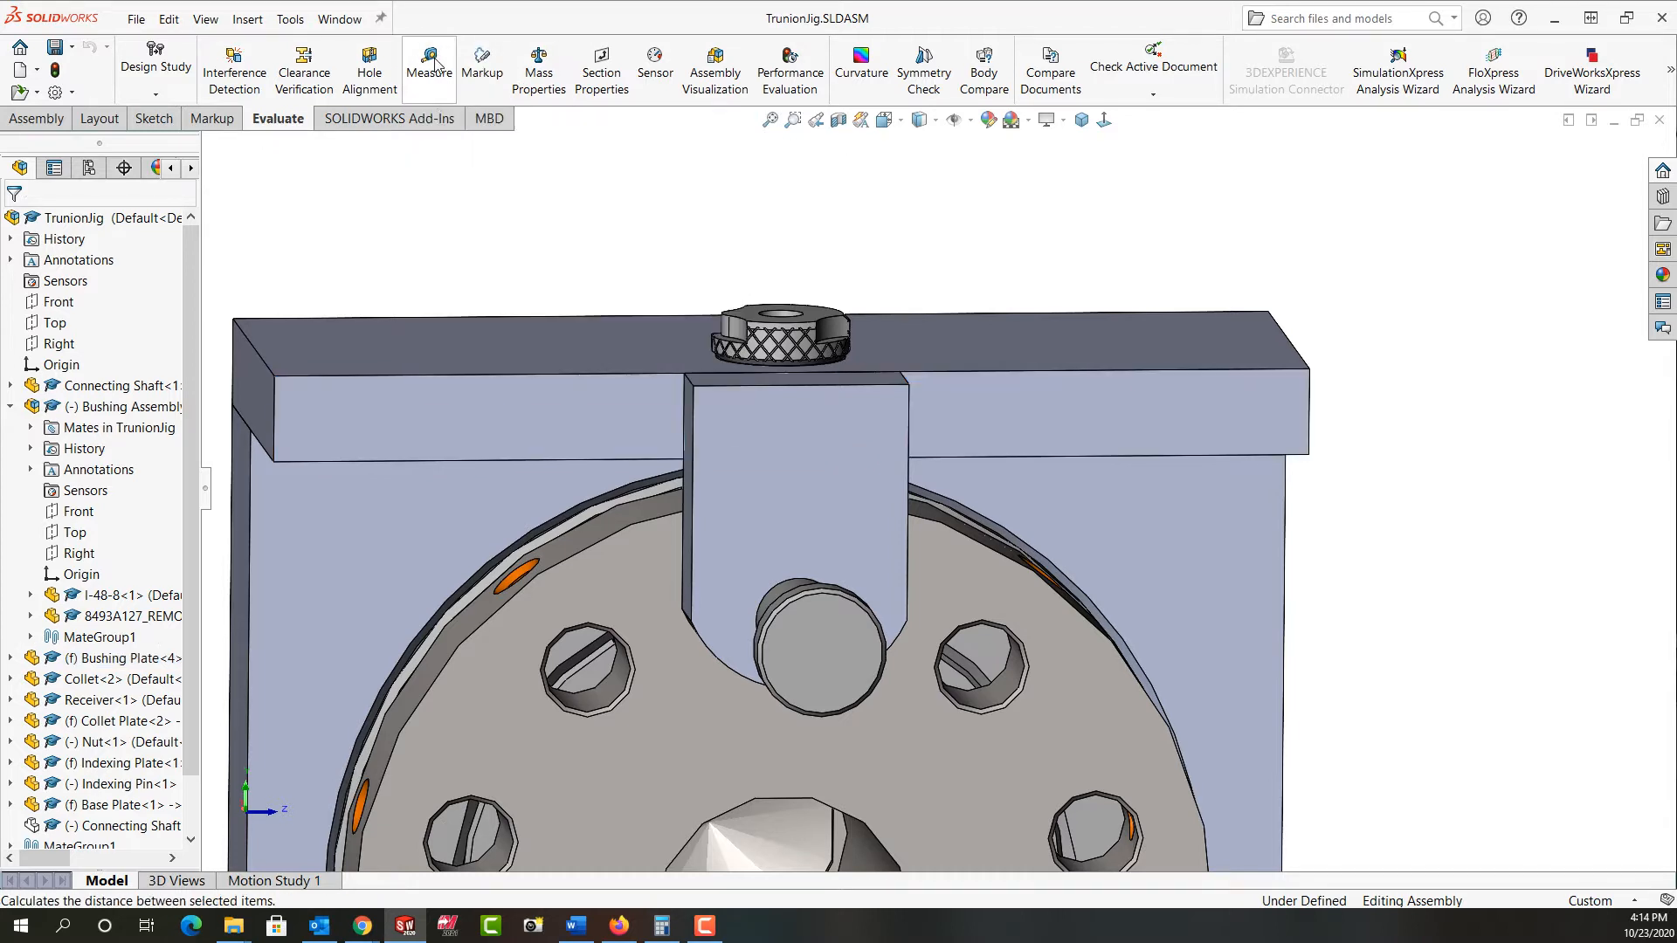
Use Evaluate > Measure on the tab's top edge, reading 1.25 in.
click(428, 61)
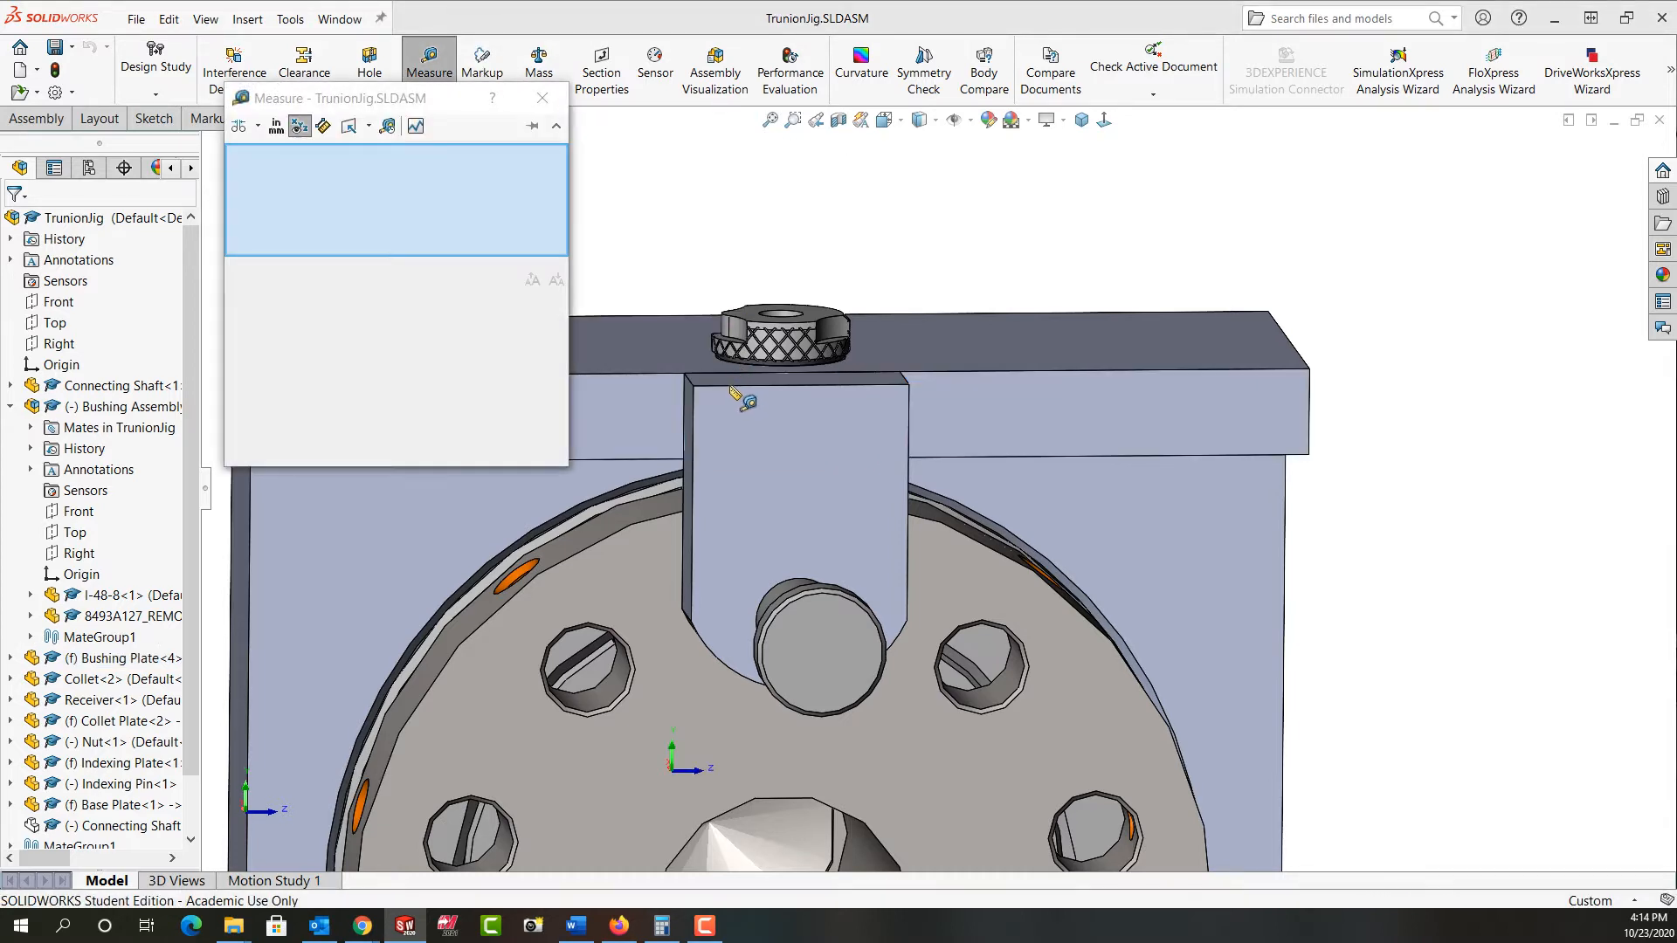
click(749, 384)
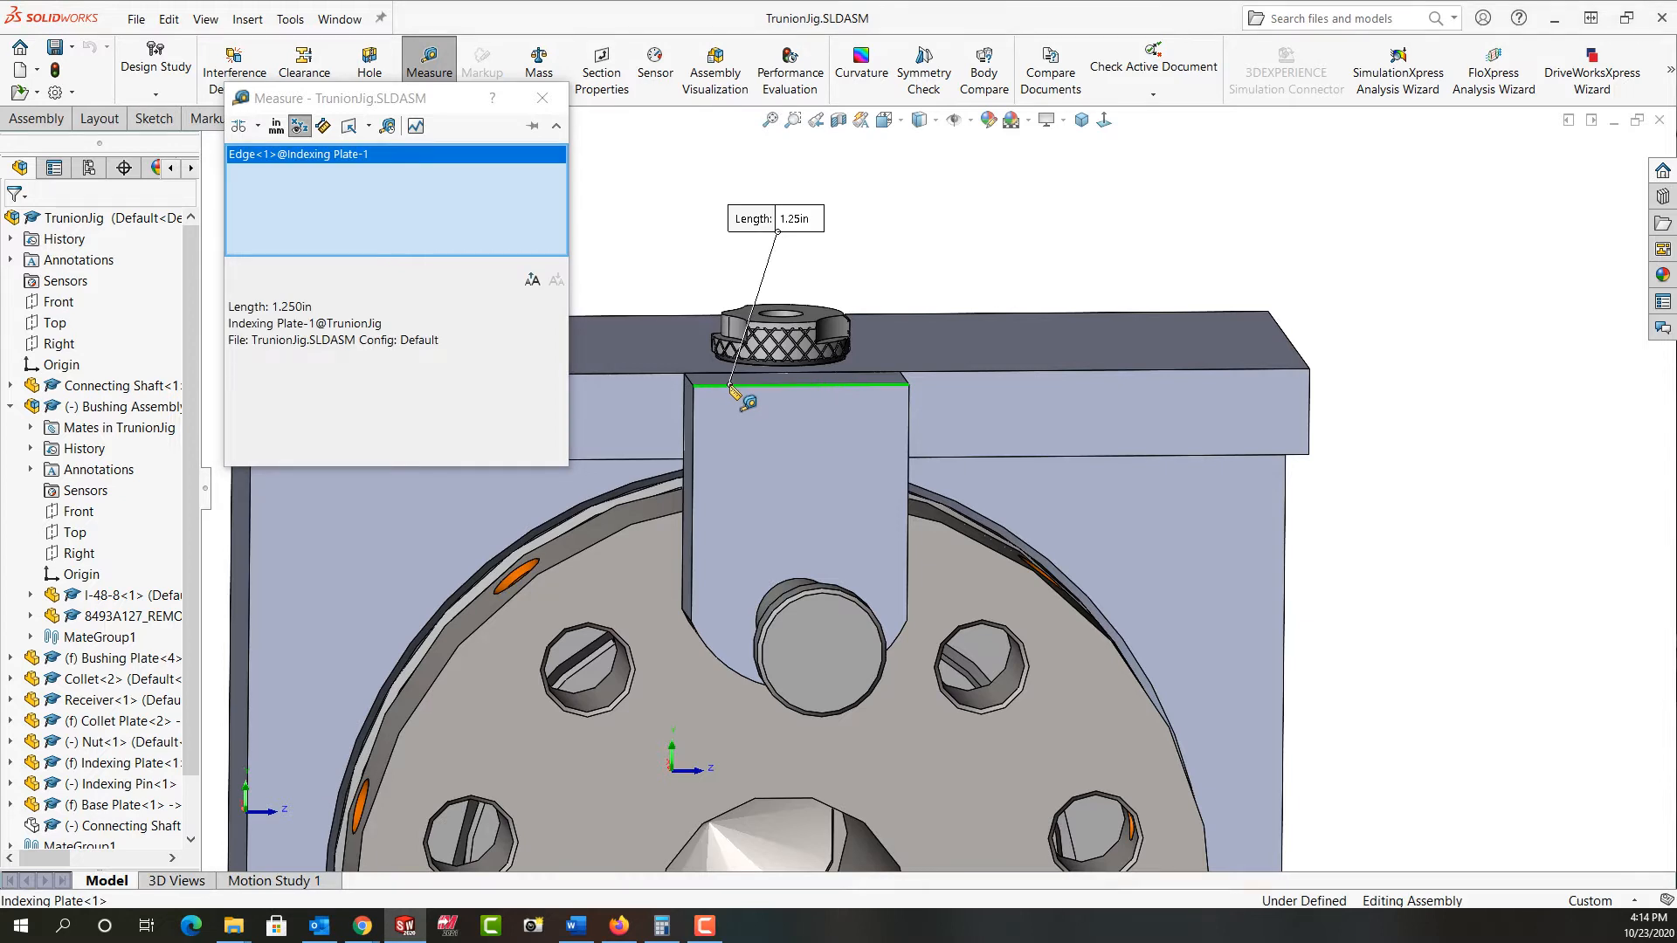
mouse_move(893, 418)
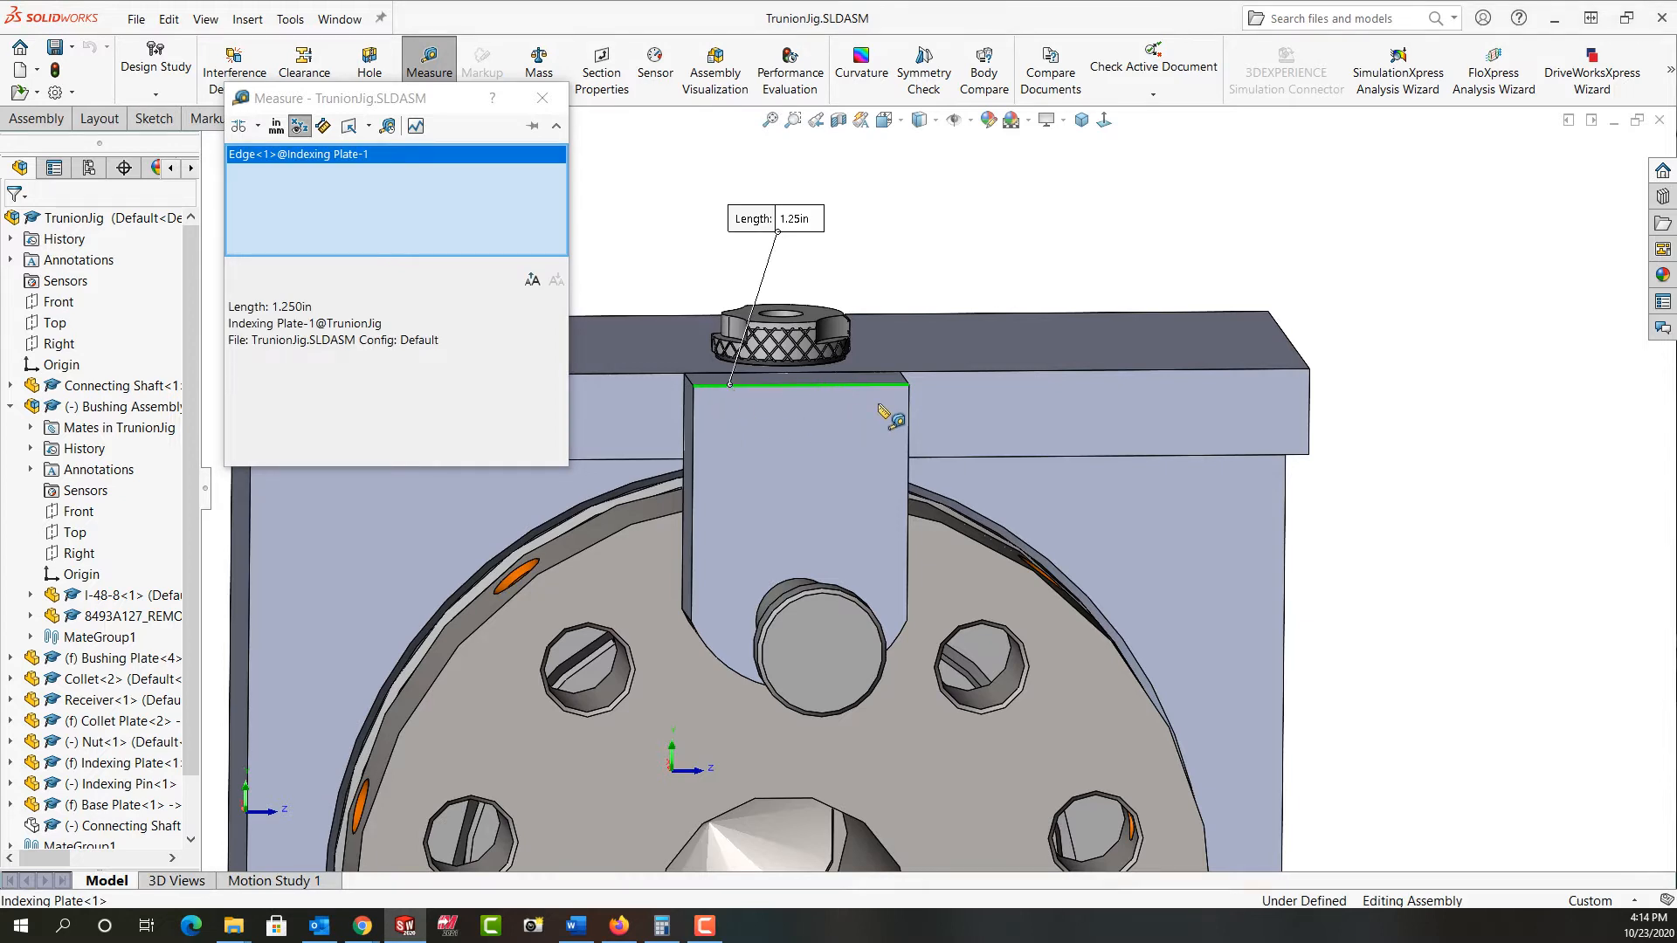
mouse_move(765, 417)
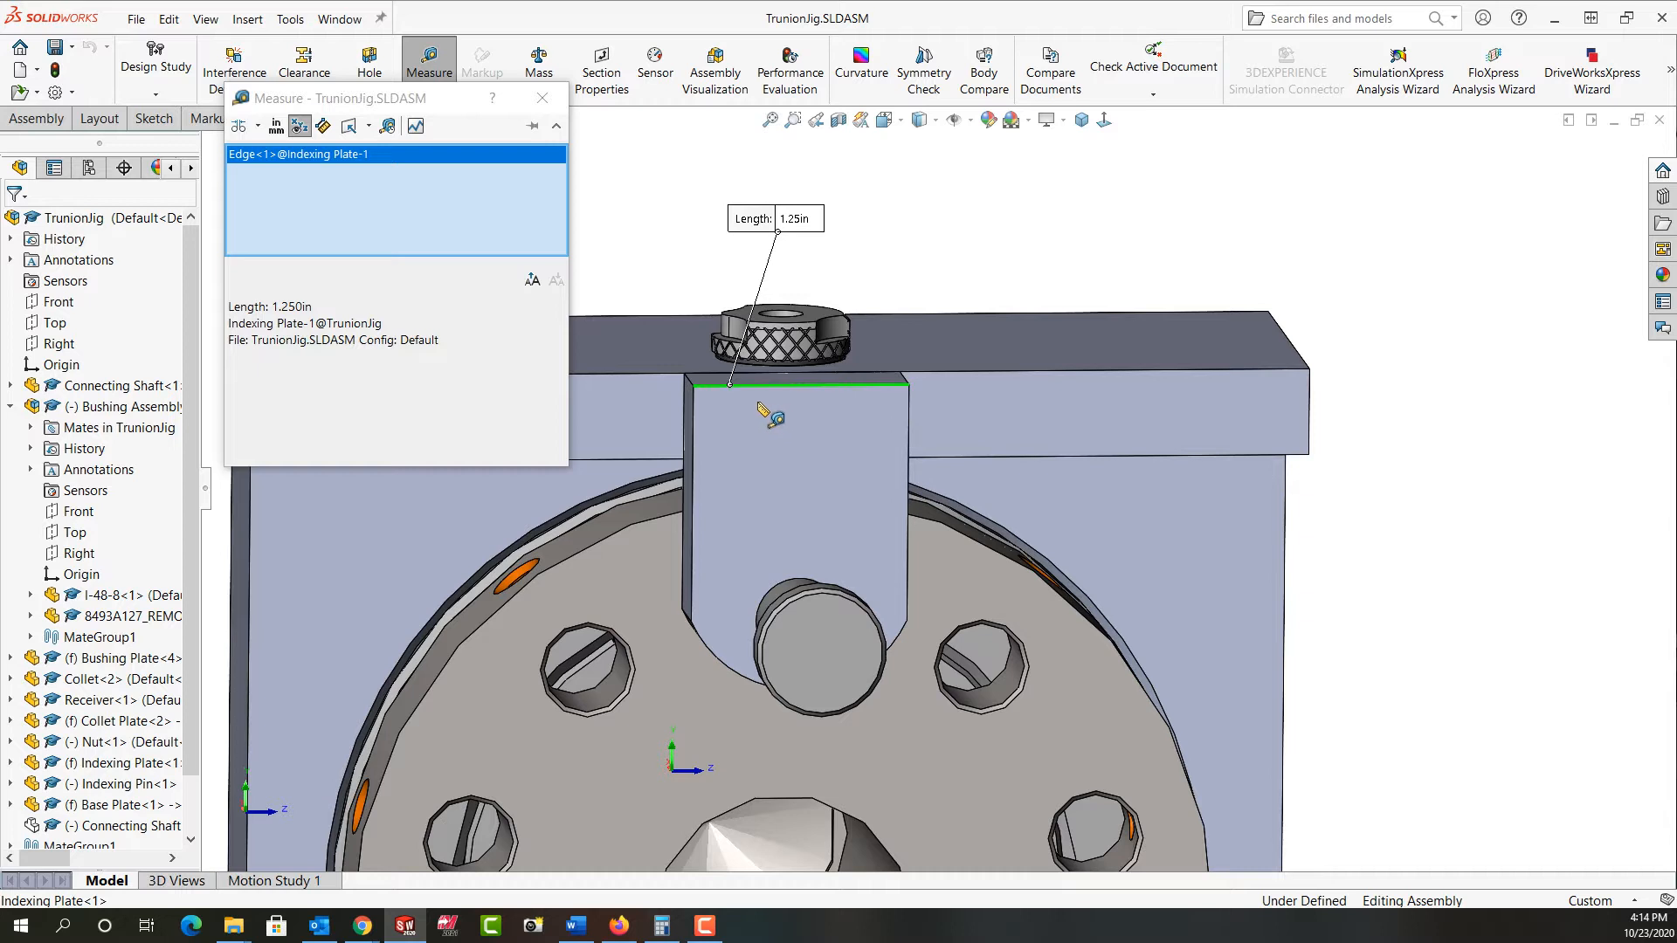
mouse_move(882, 439)
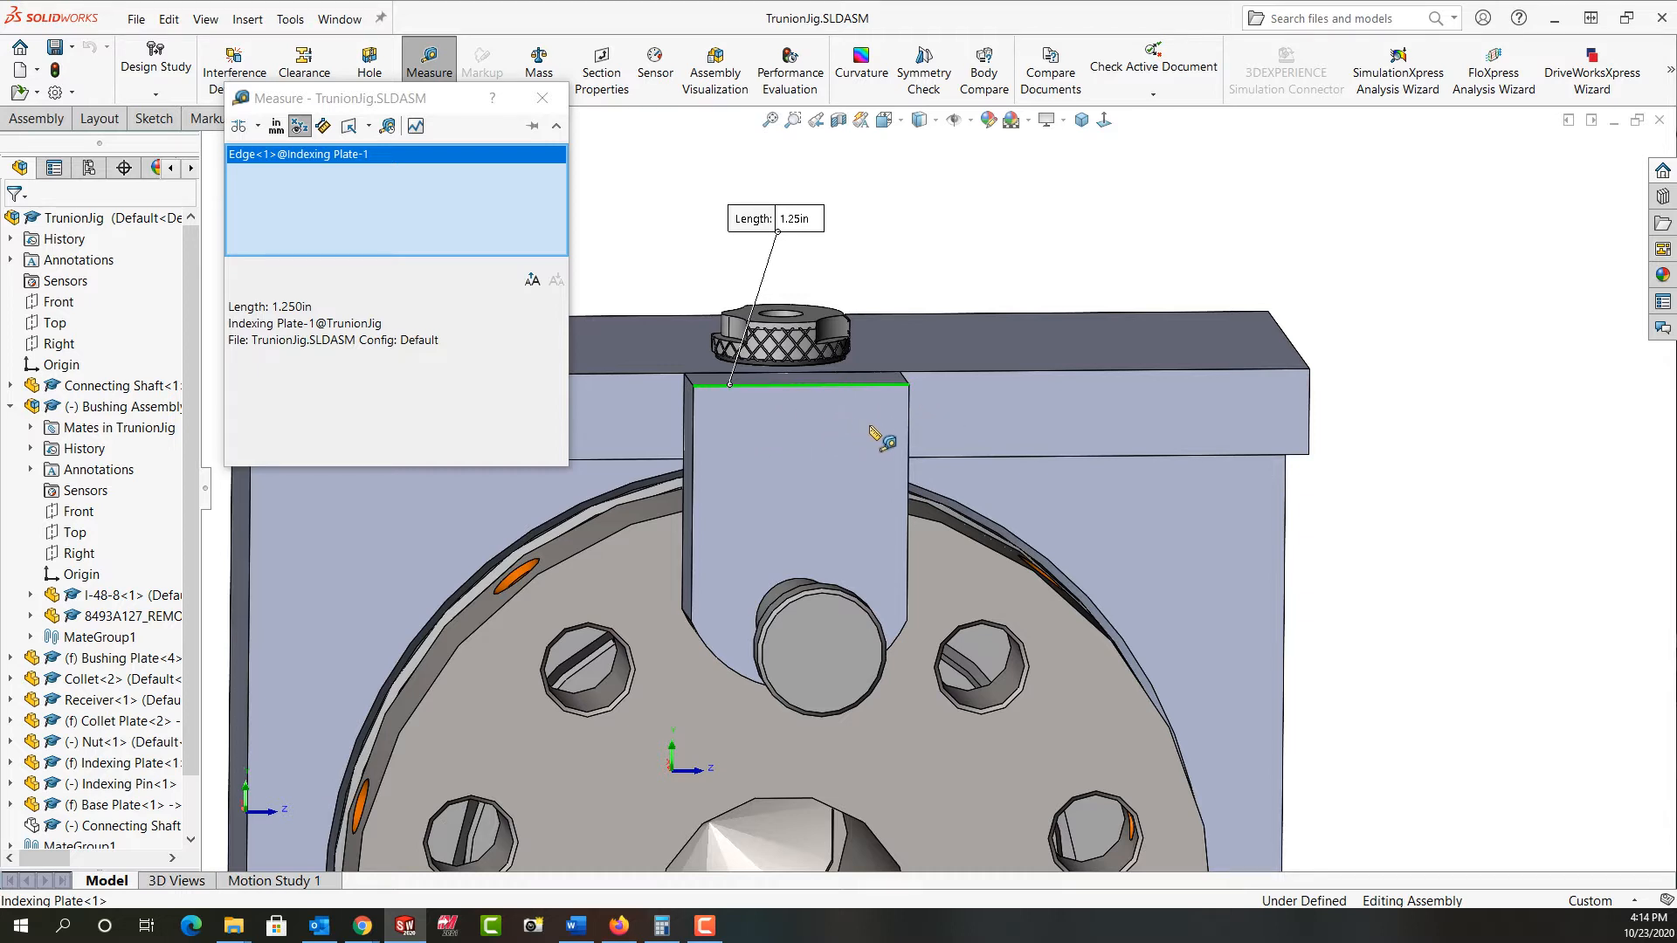
mouse_move(851, 267)
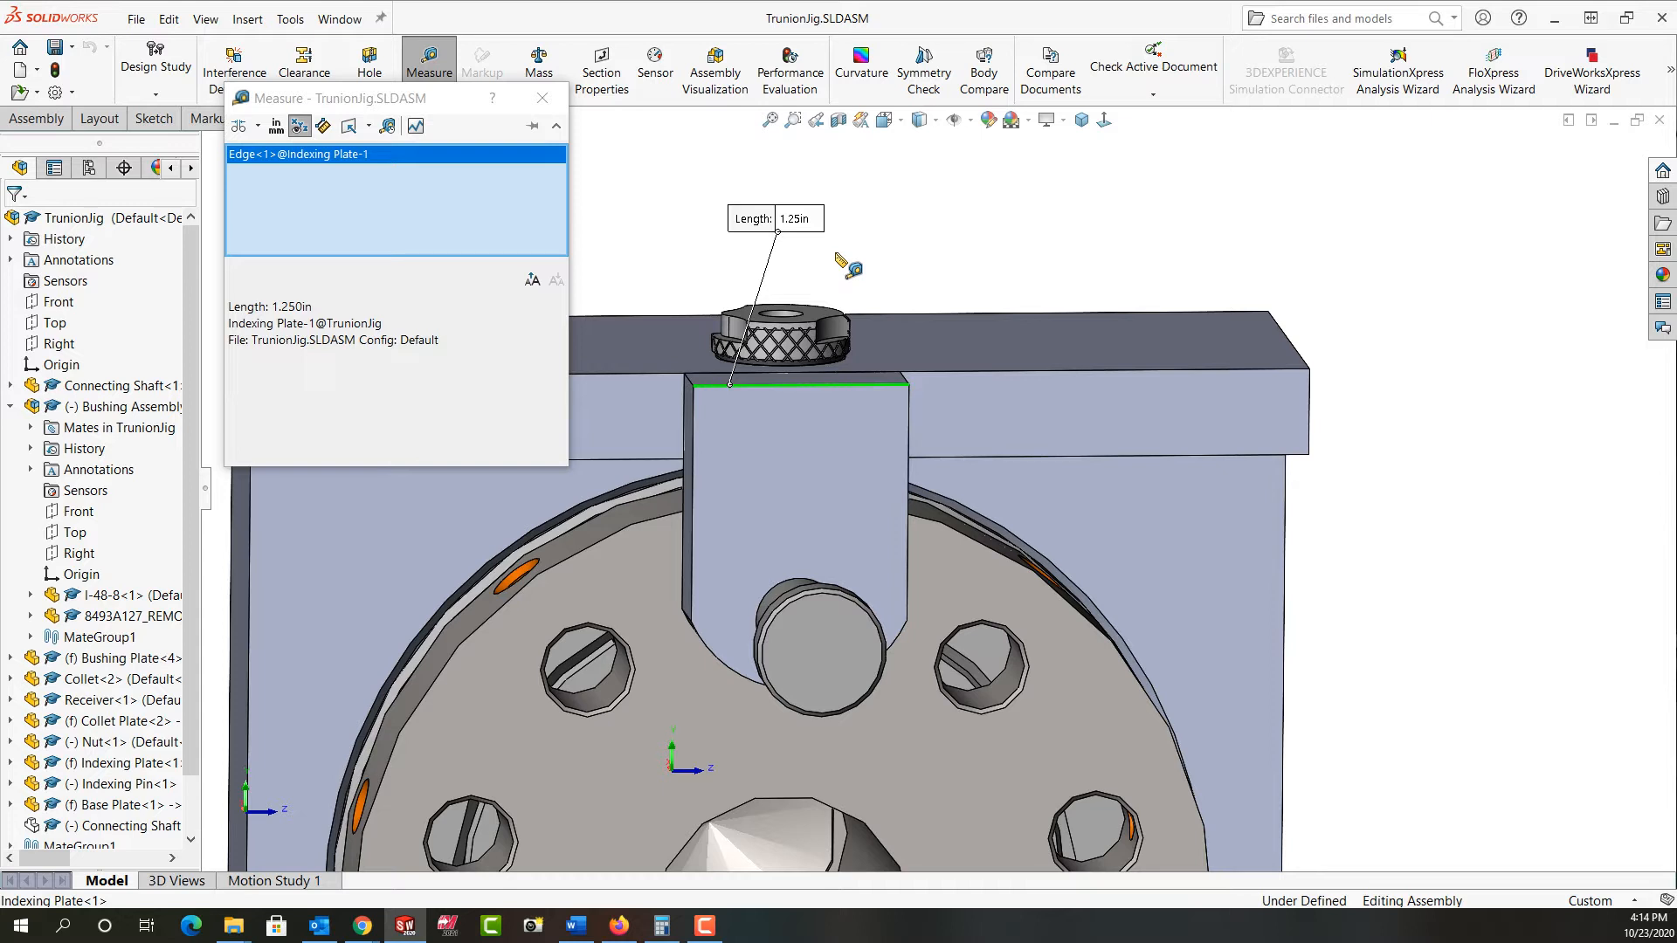
mouse_move(732, 428)
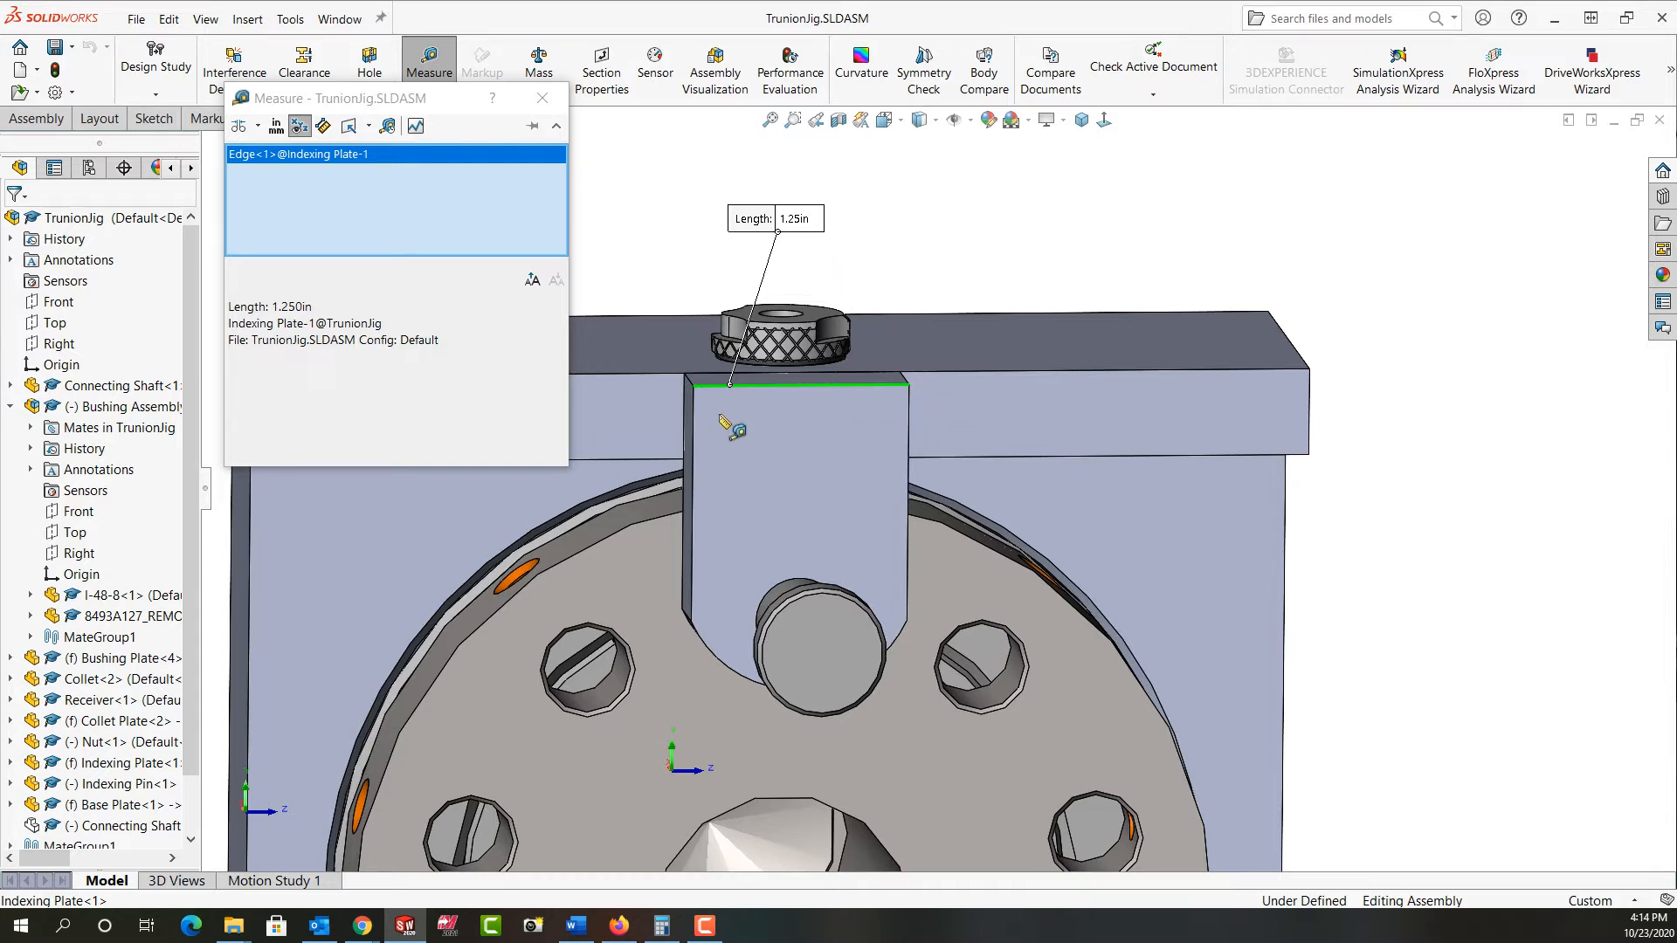
mouse_move(861, 434)
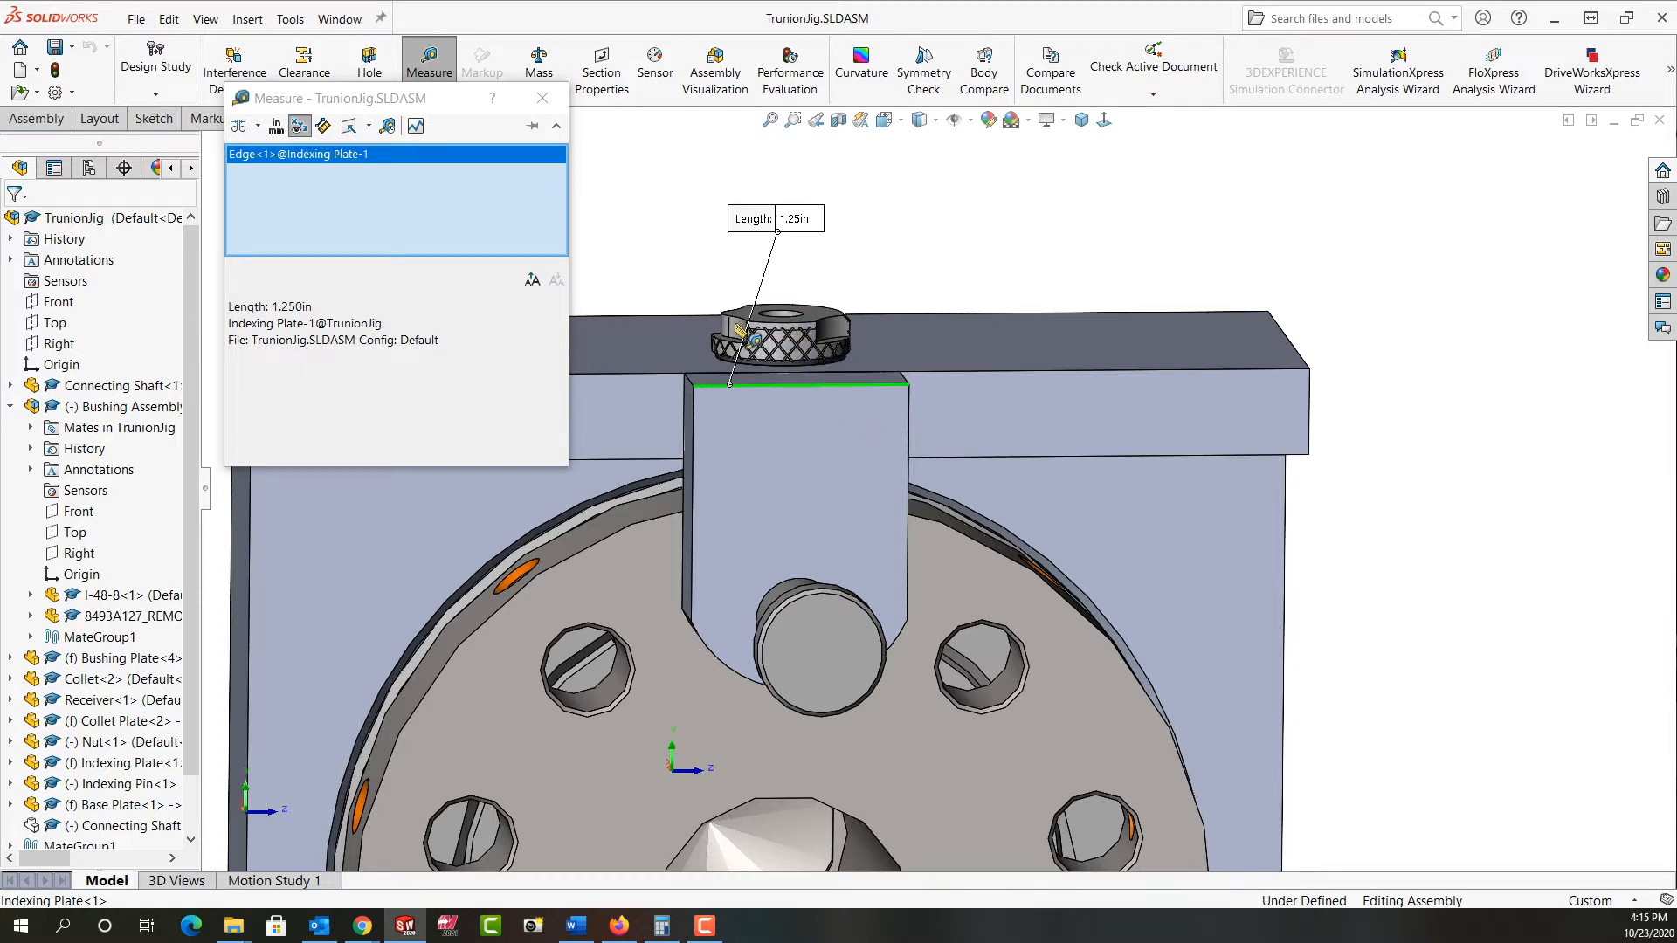
mouse_move(834, 363)
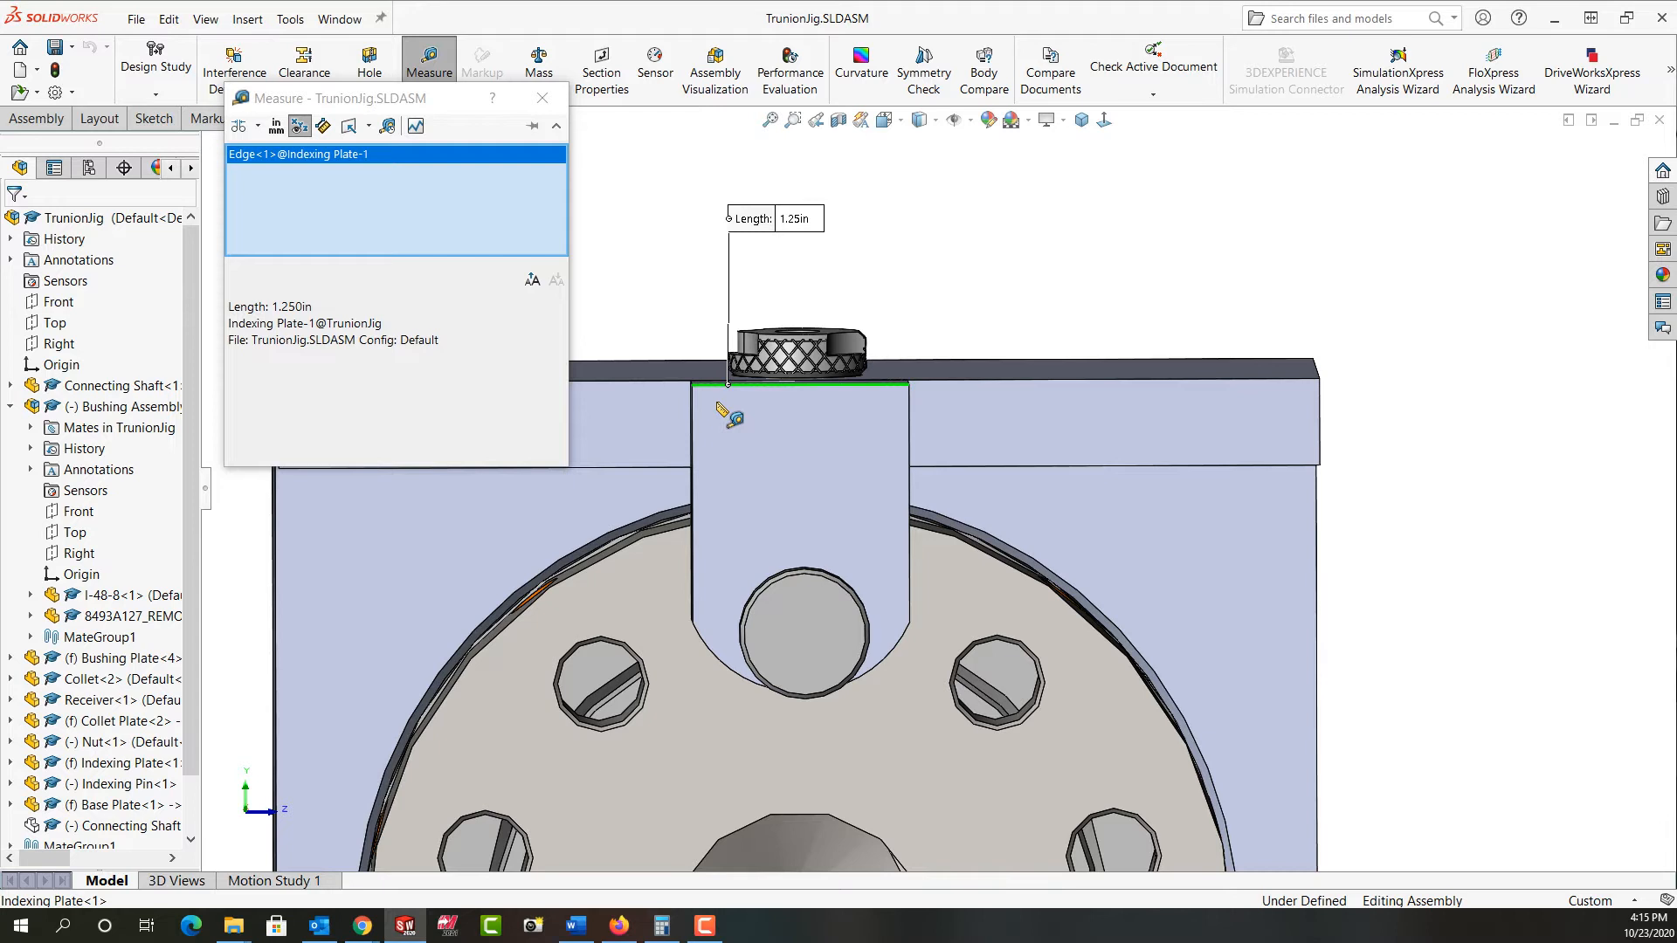
click(542, 98)
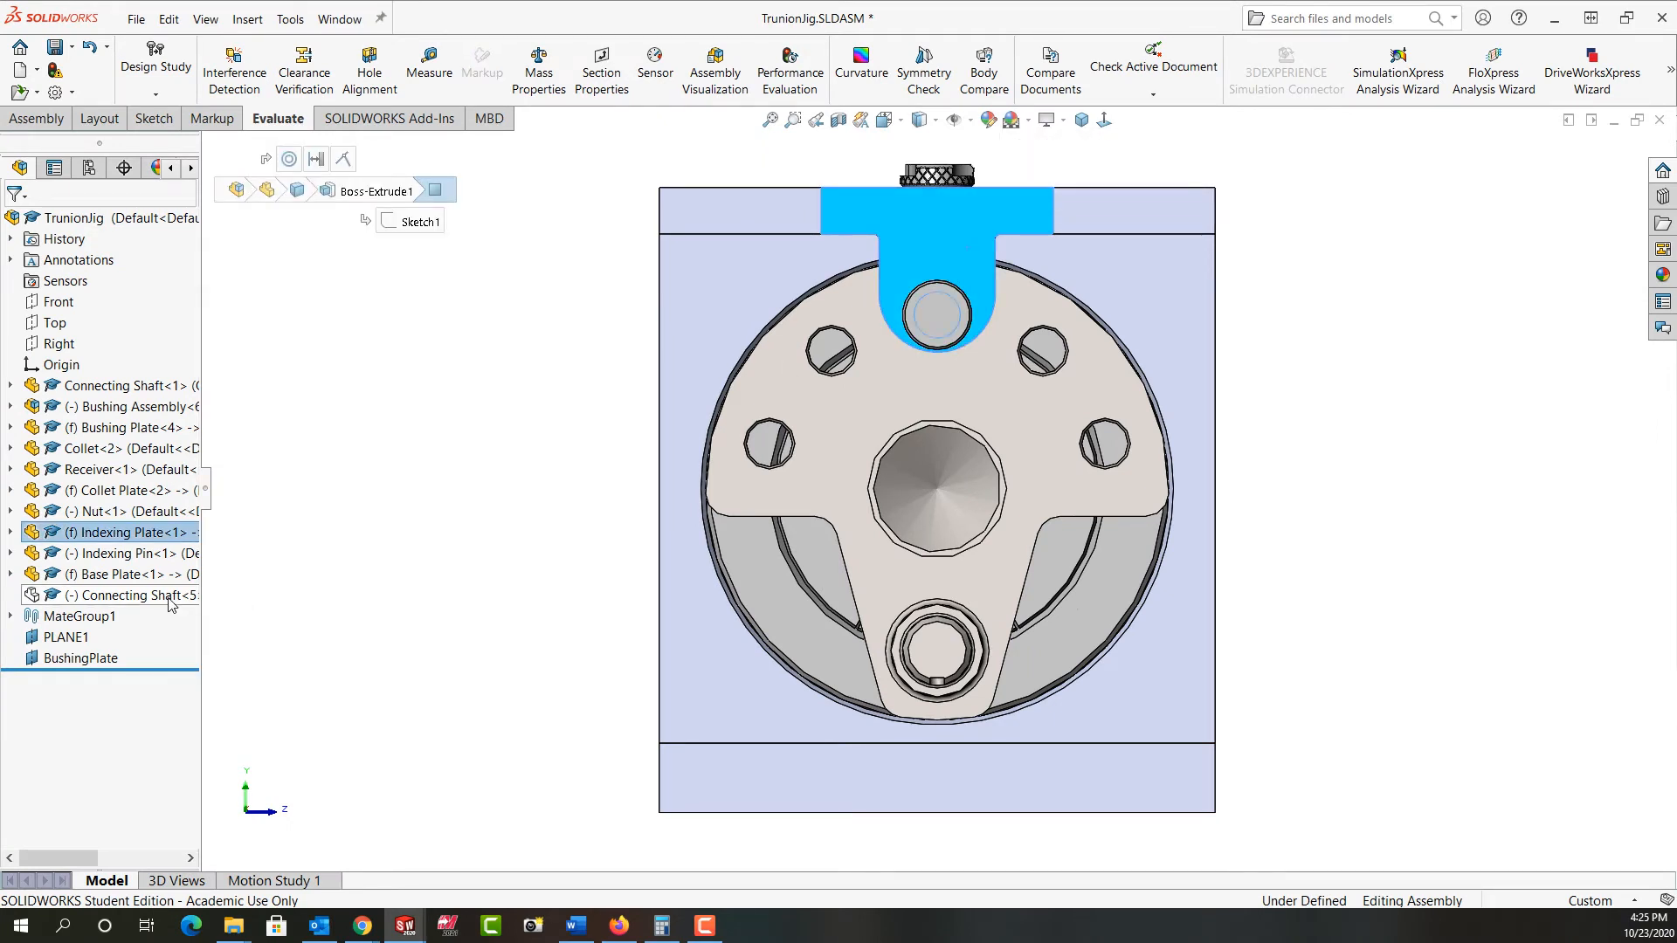
click(126, 595)
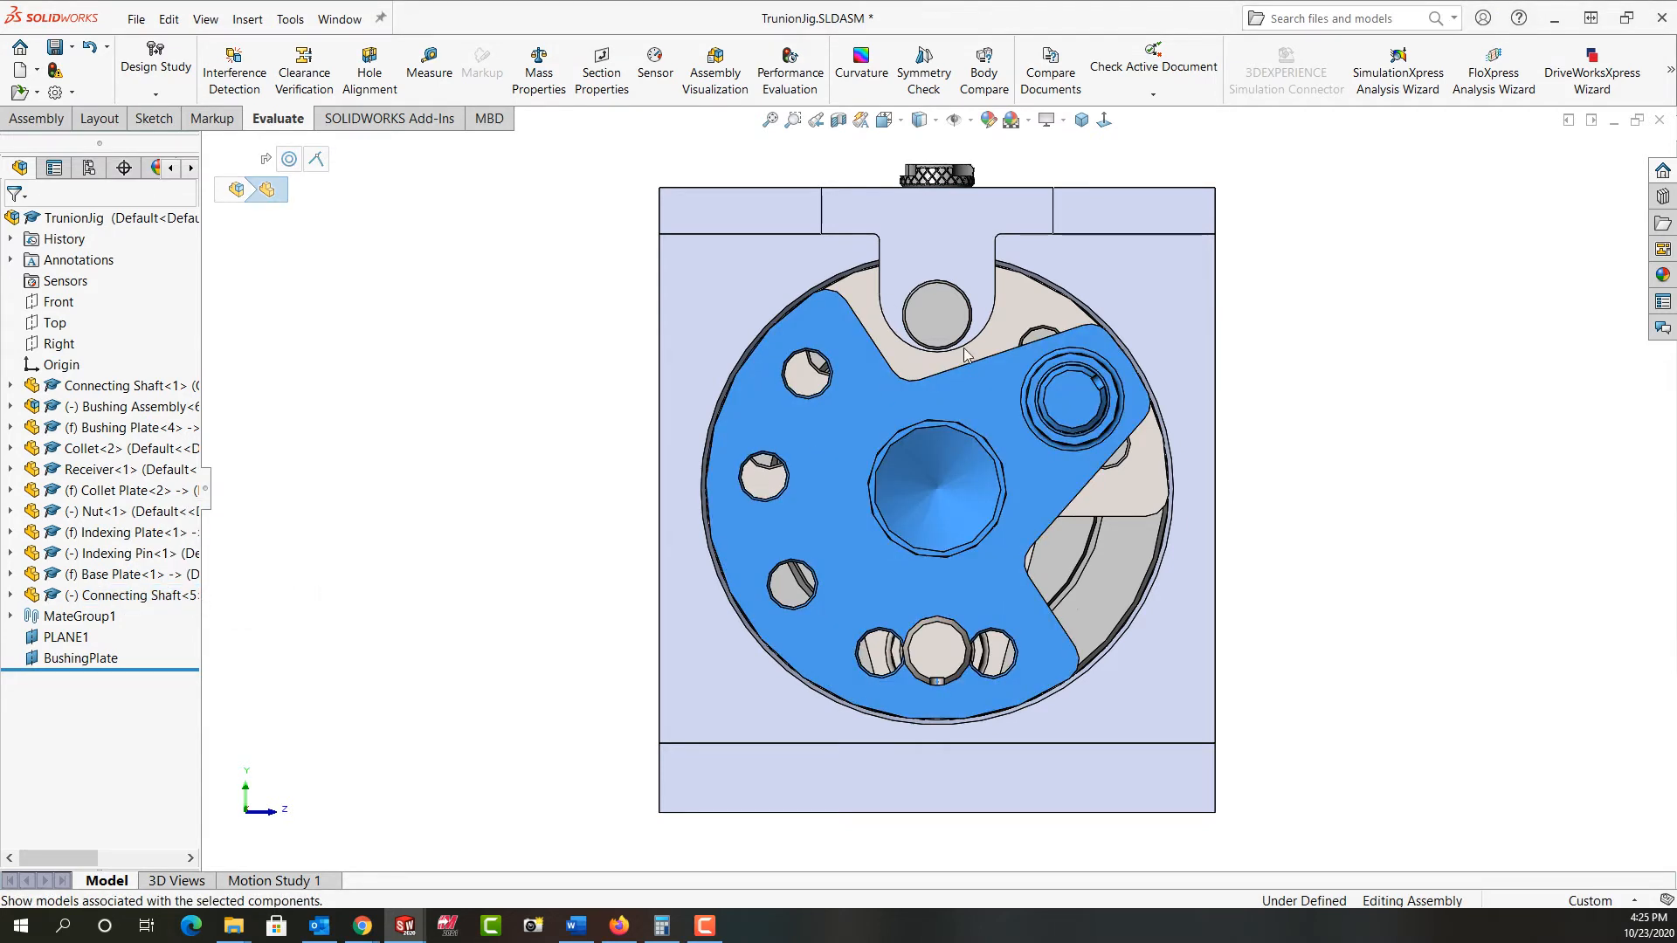
mouse_move(1034, 210)
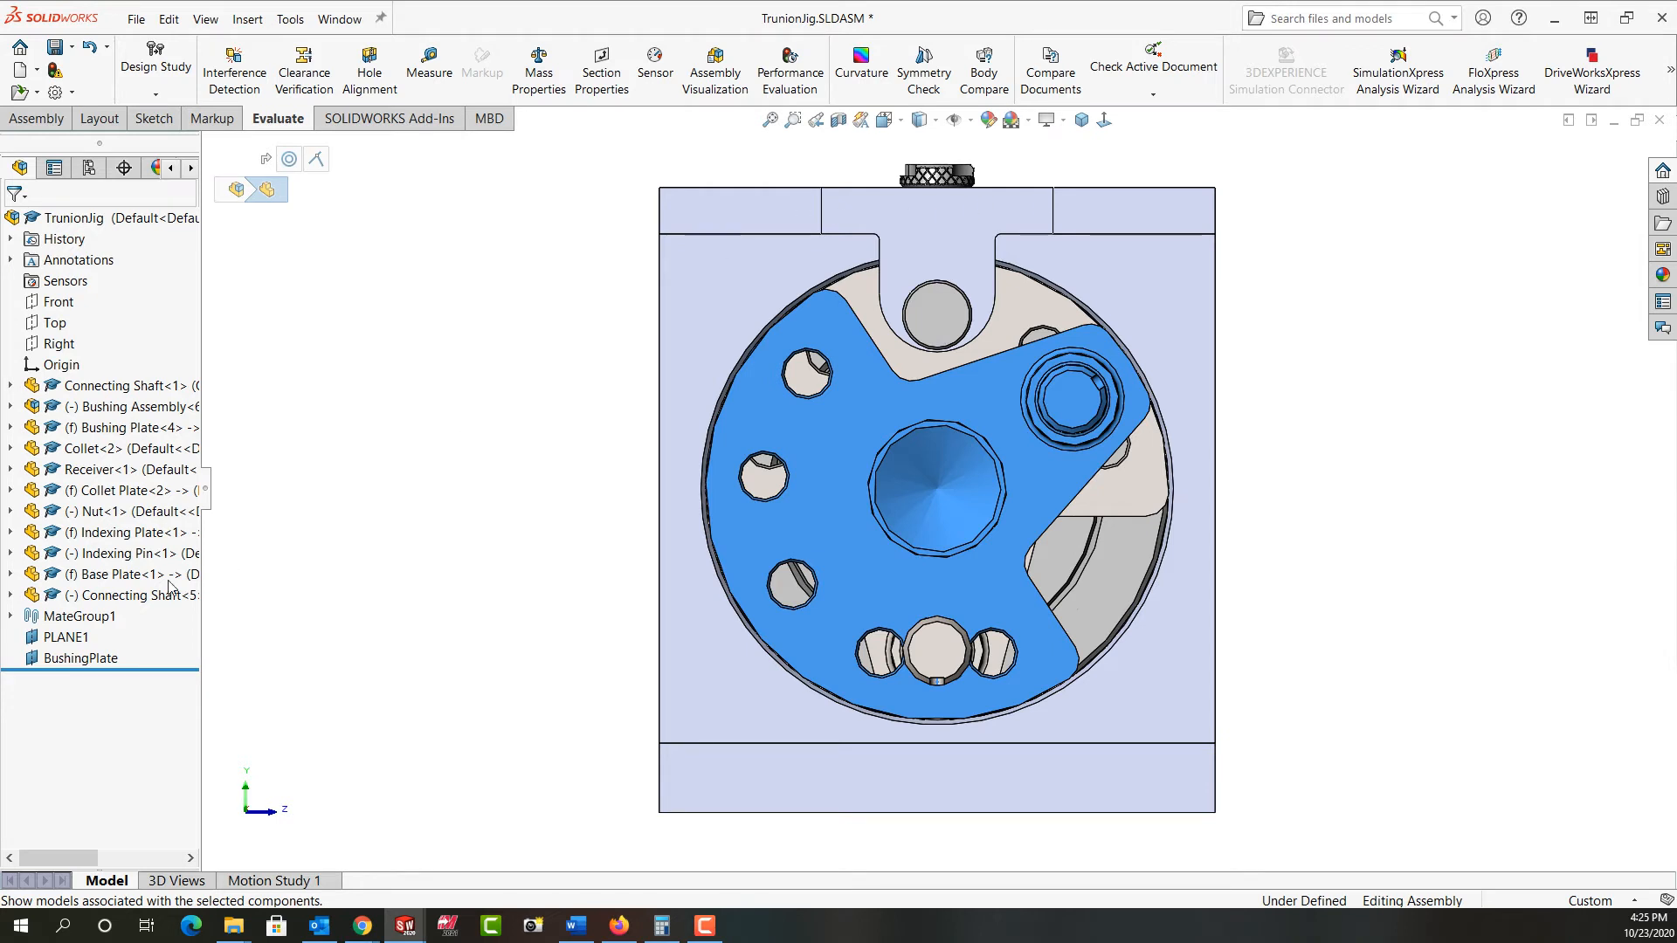
click(128, 594)
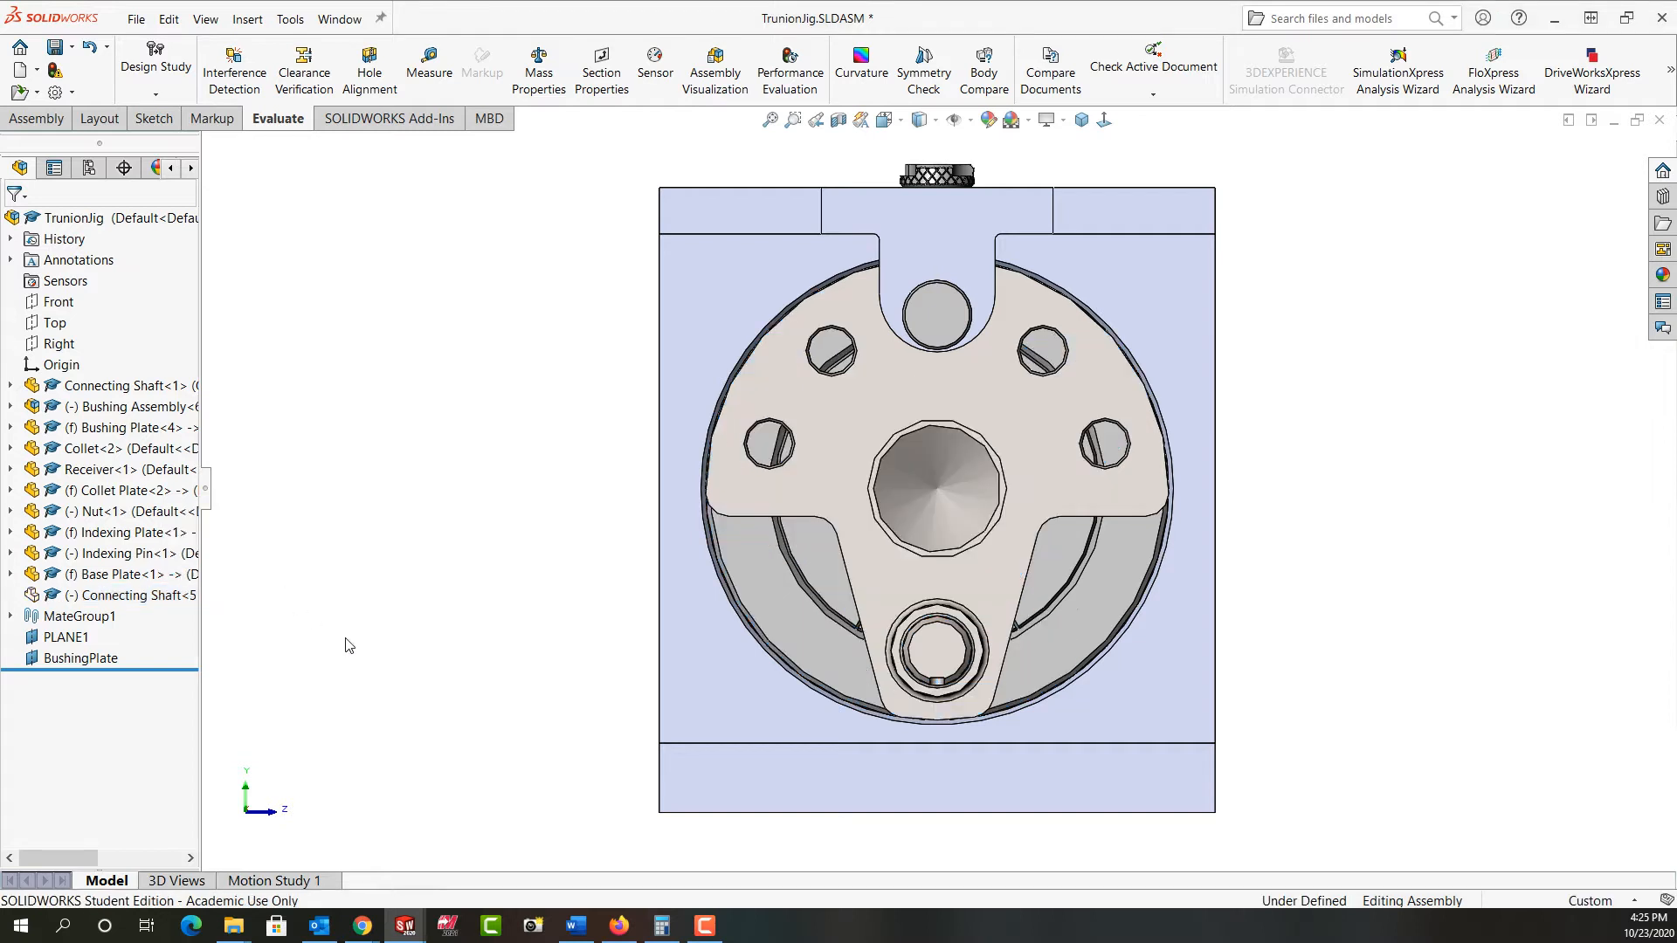
mouse_move(914, 266)
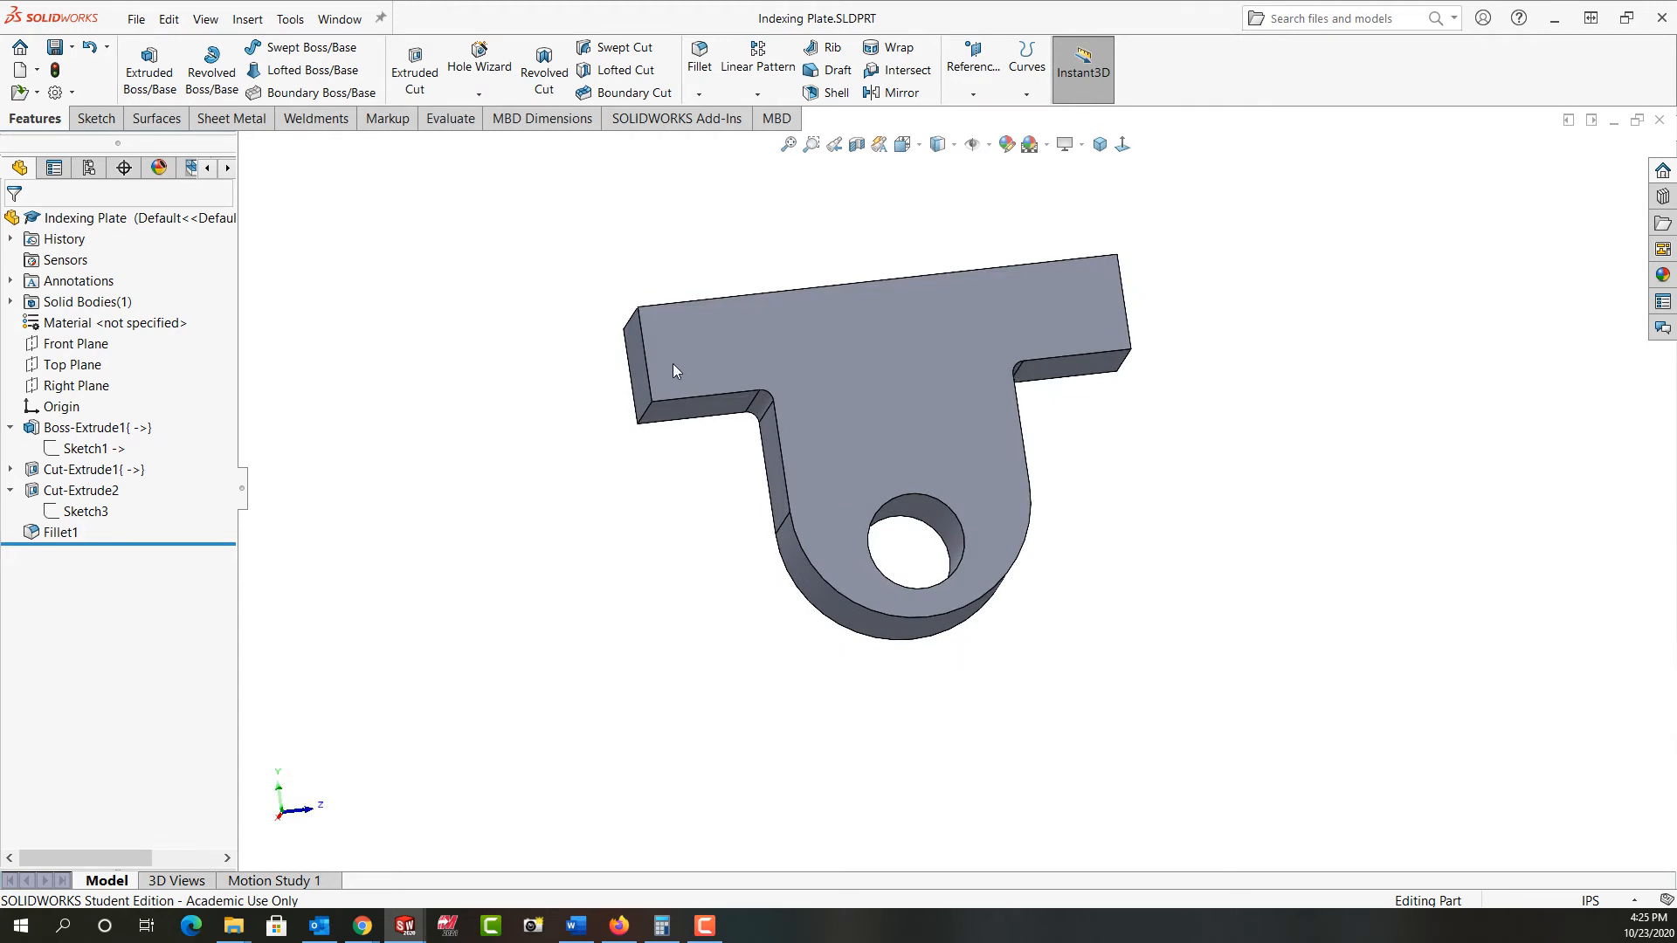
mouse_move(1080, 328)
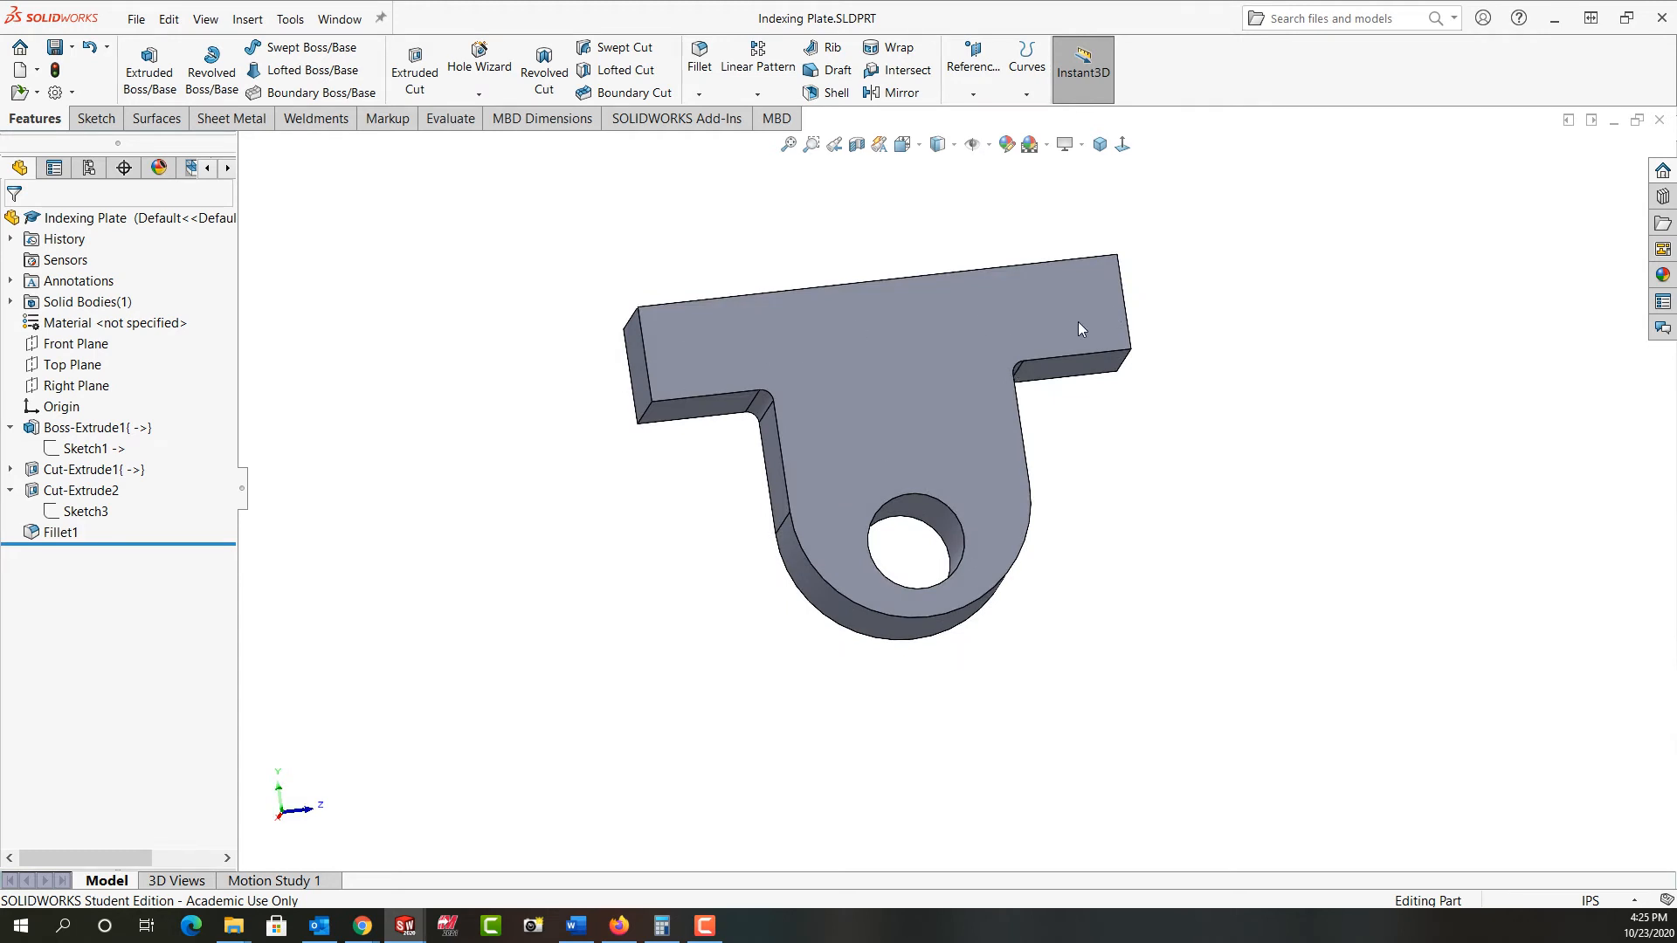
mouse_move(693, 356)
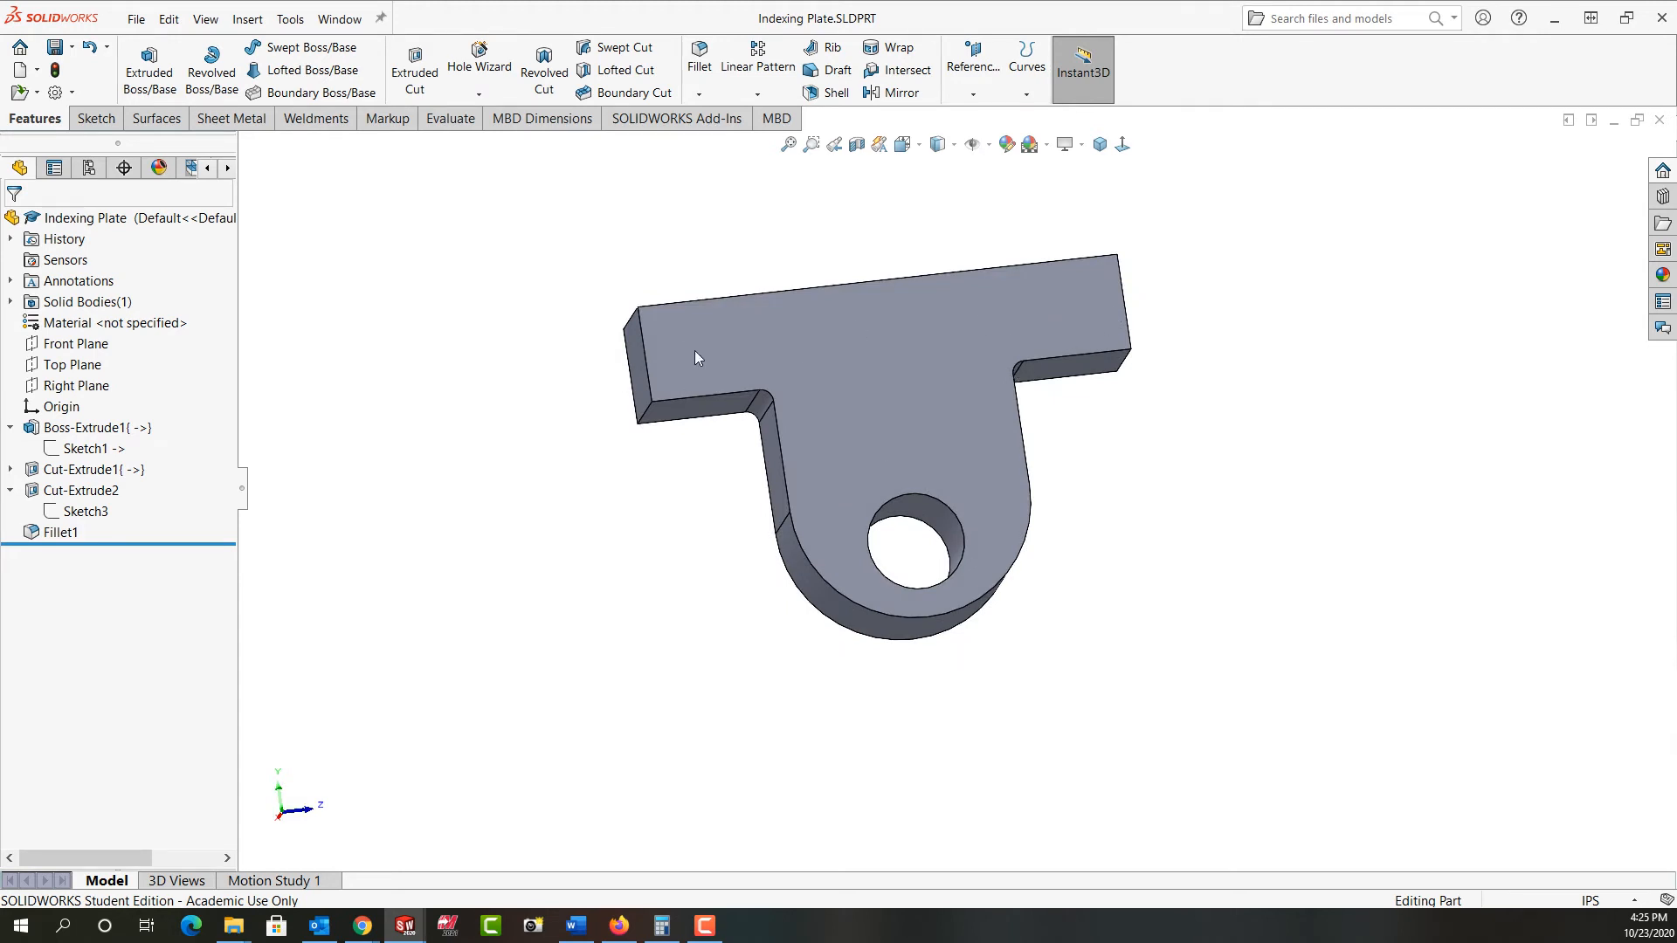
mouse_move(984, 337)
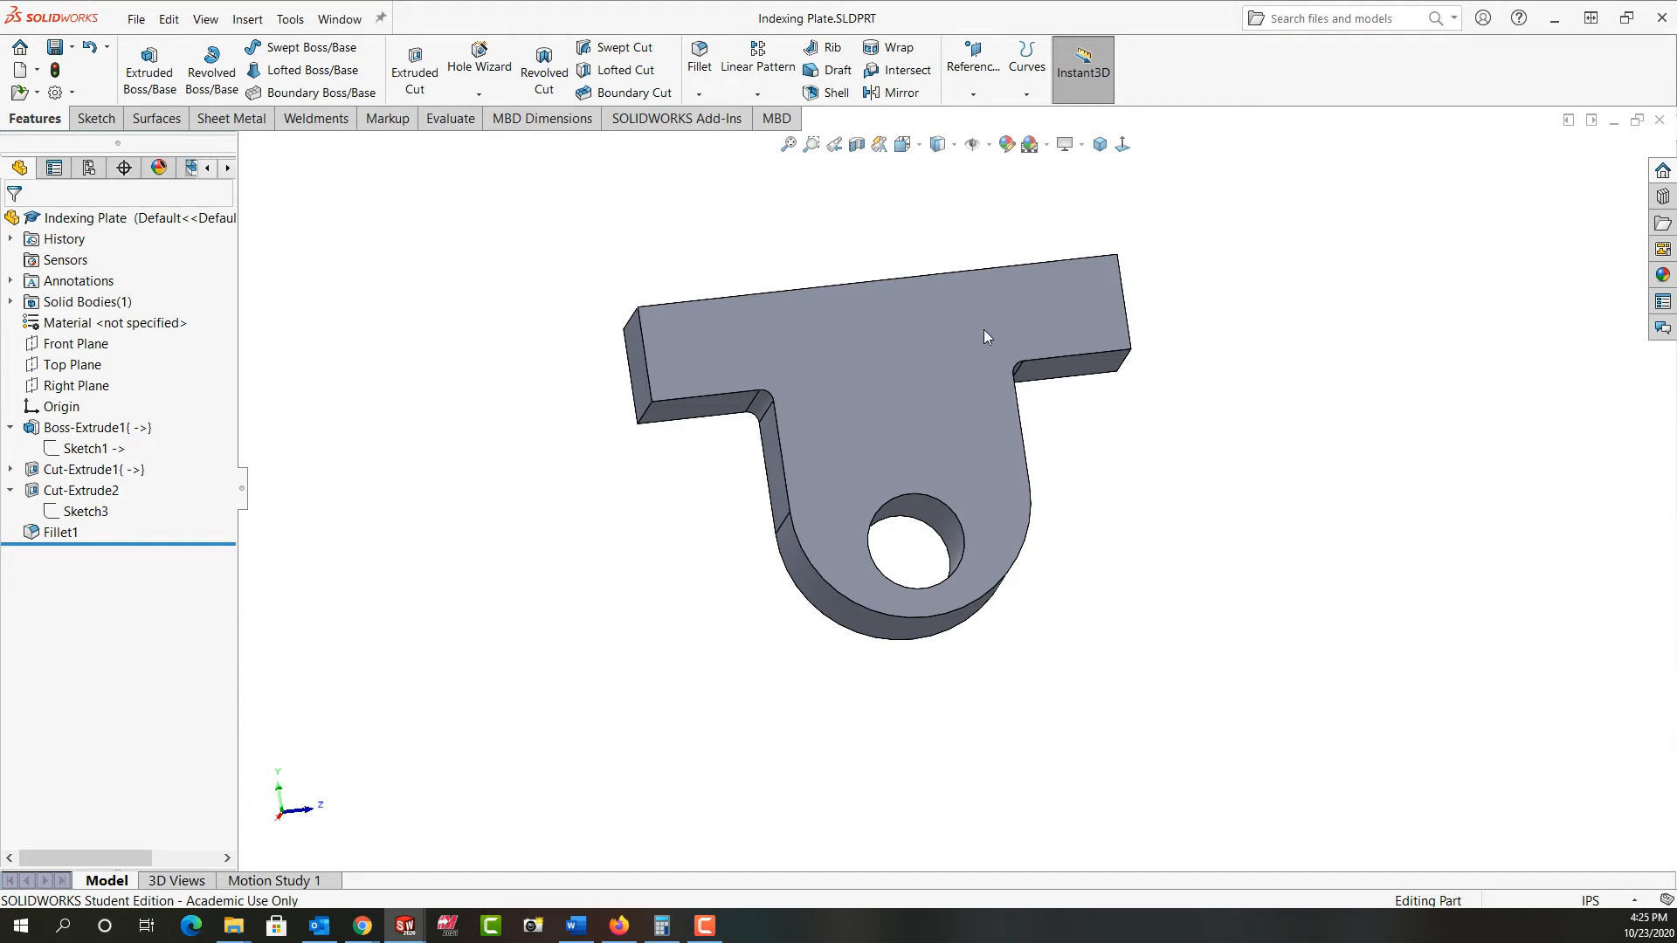
Show the Boss-Extrude1 sketch dimensions of the T-shaped Indexing Plate base.
click(92, 427)
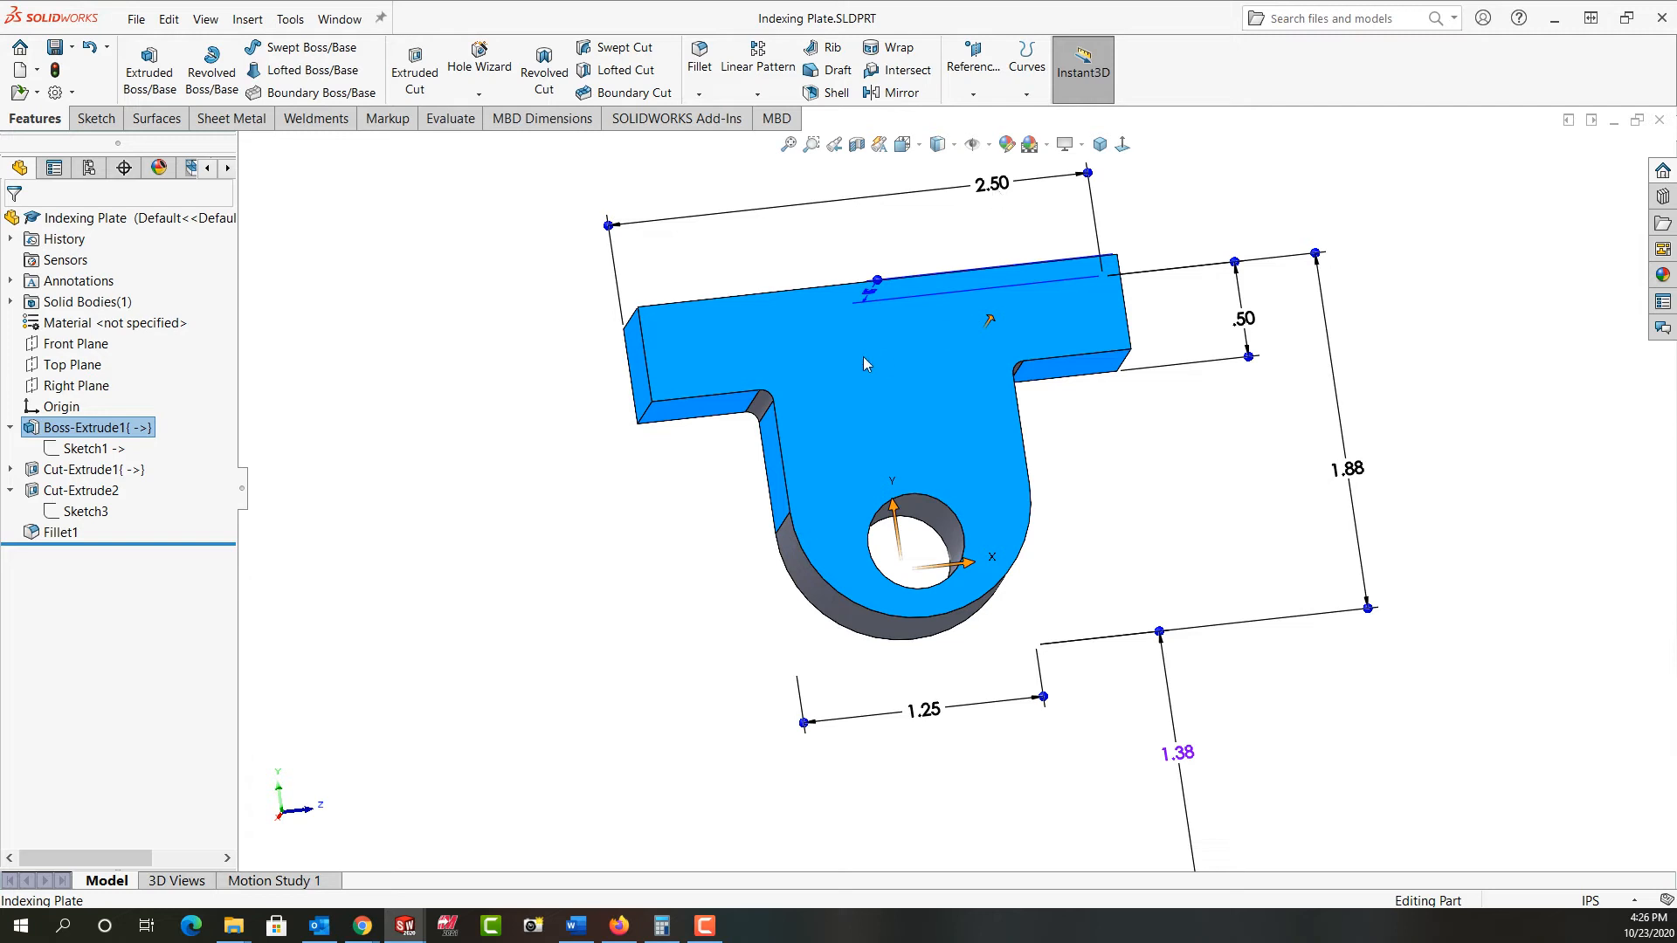
click(61, 531)
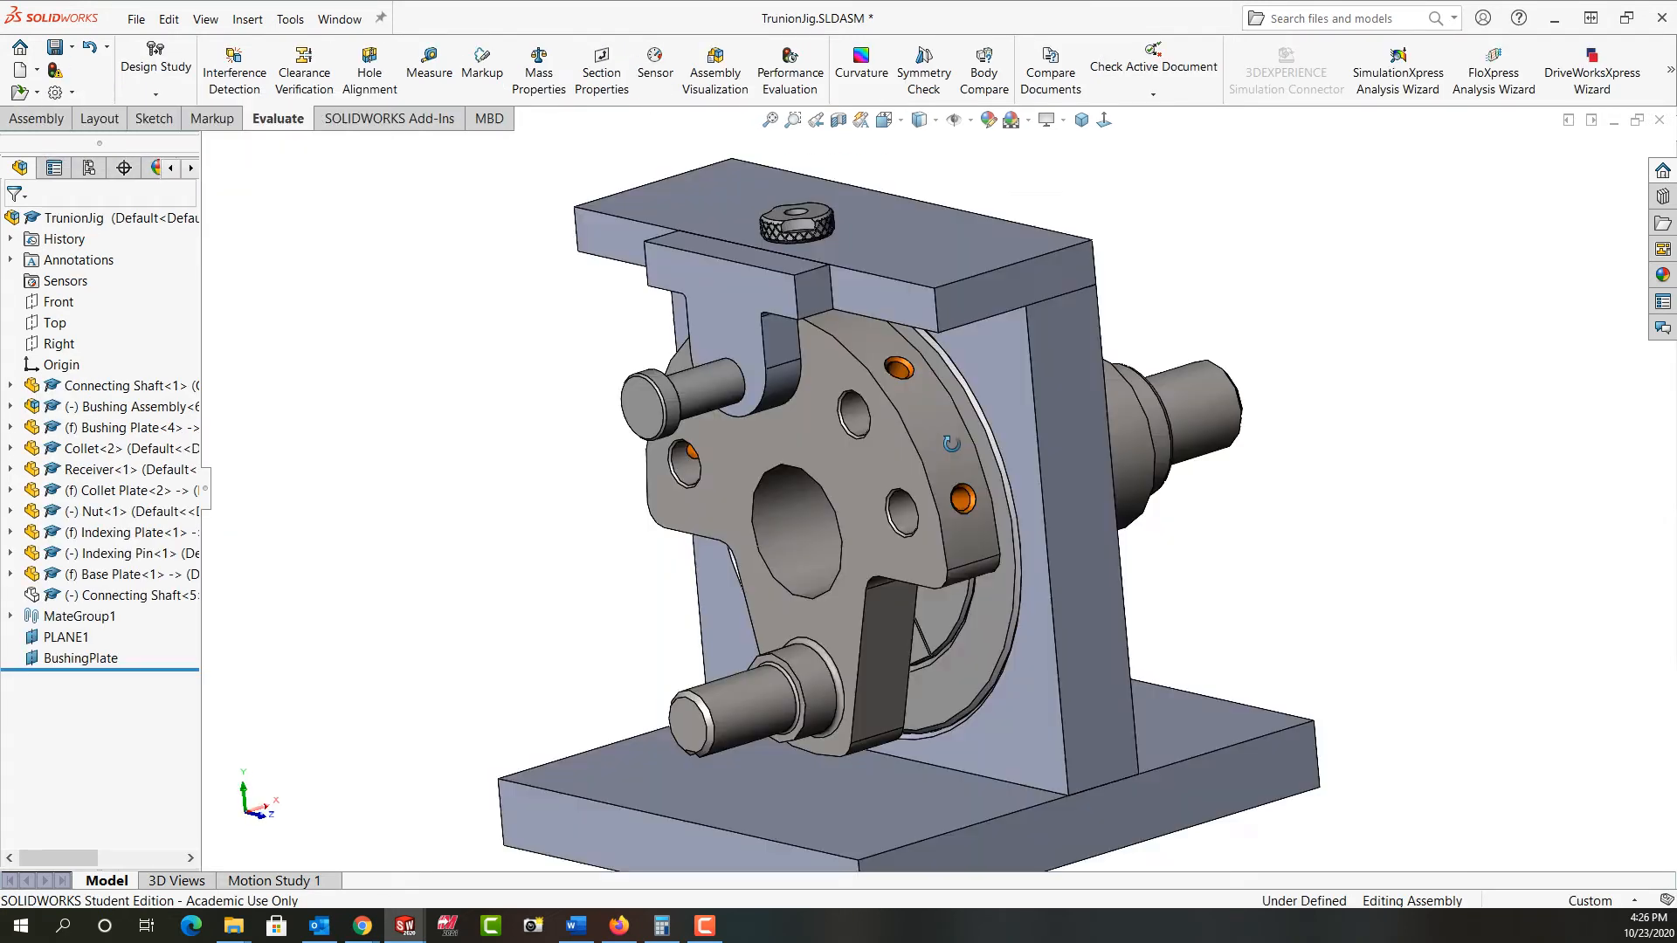
Select the Indexing Pin and then the T-shaped Indexing Plate to check their fit.
click(696, 402)
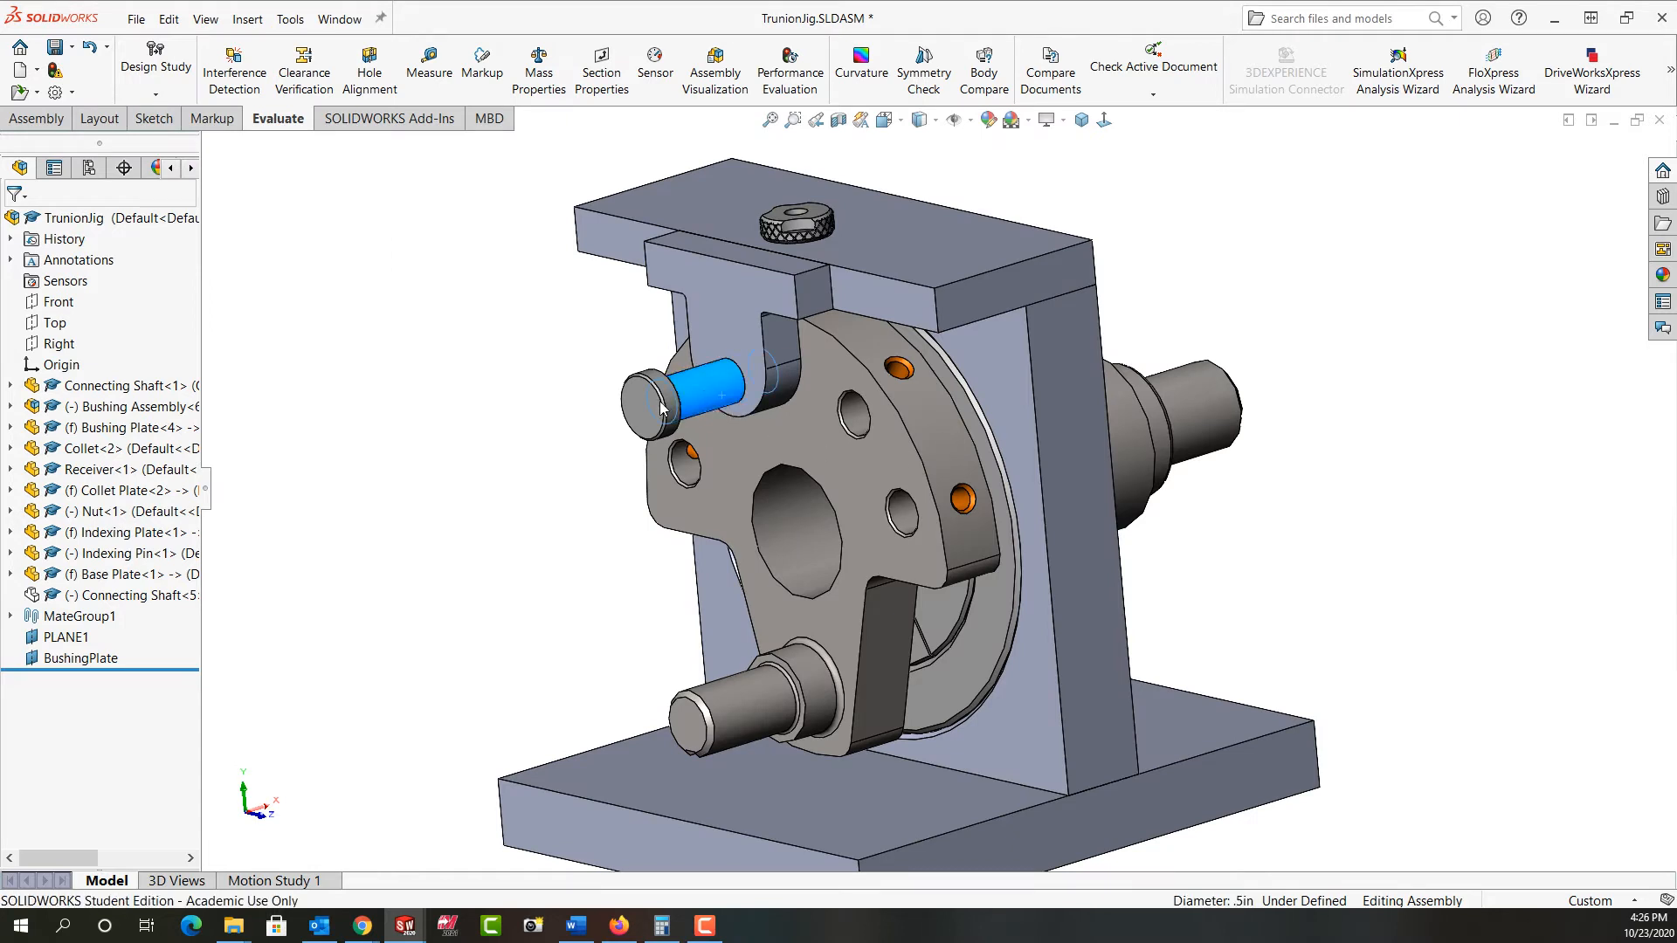
click(691, 402)
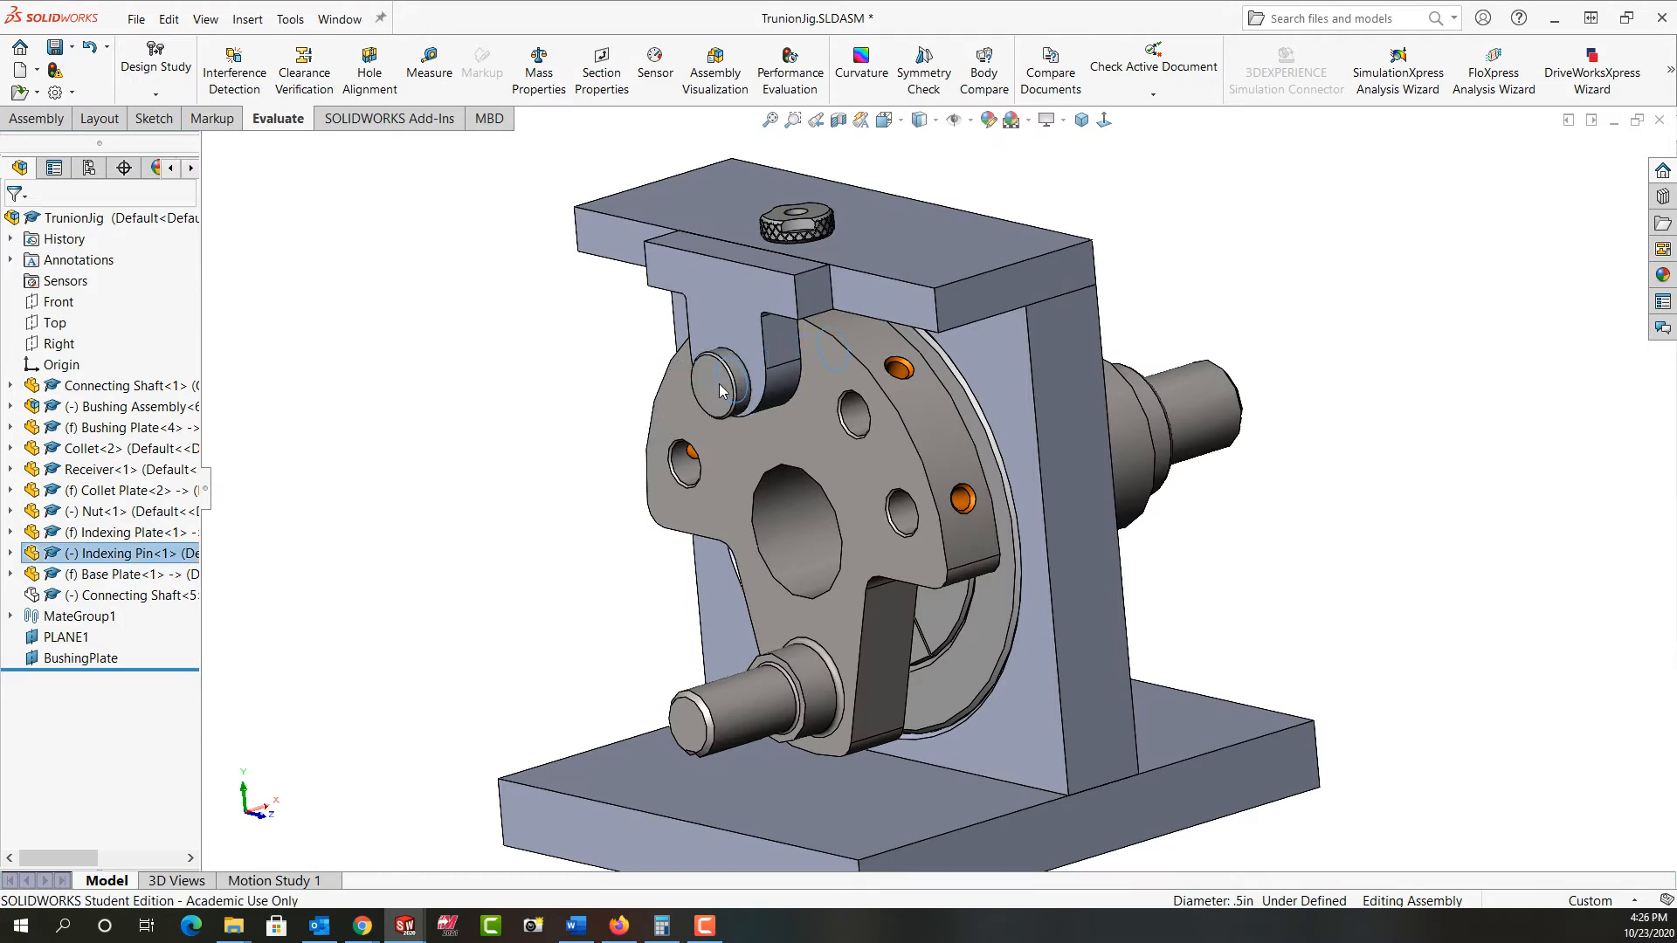
click(706, 384)
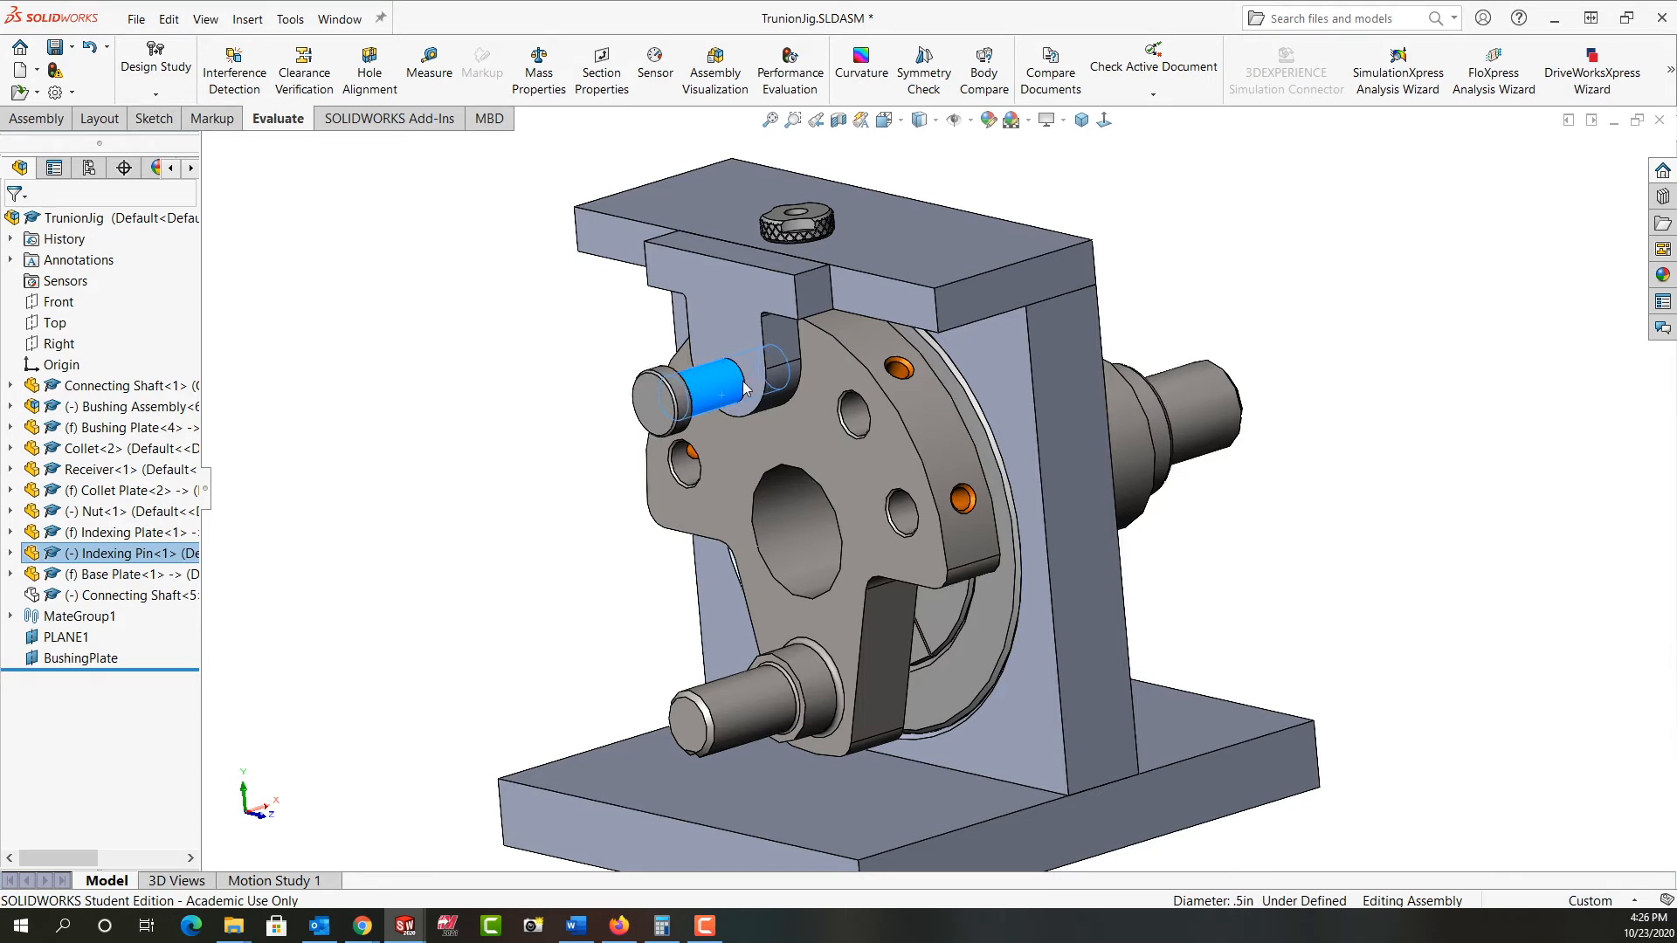
click(716, 363)
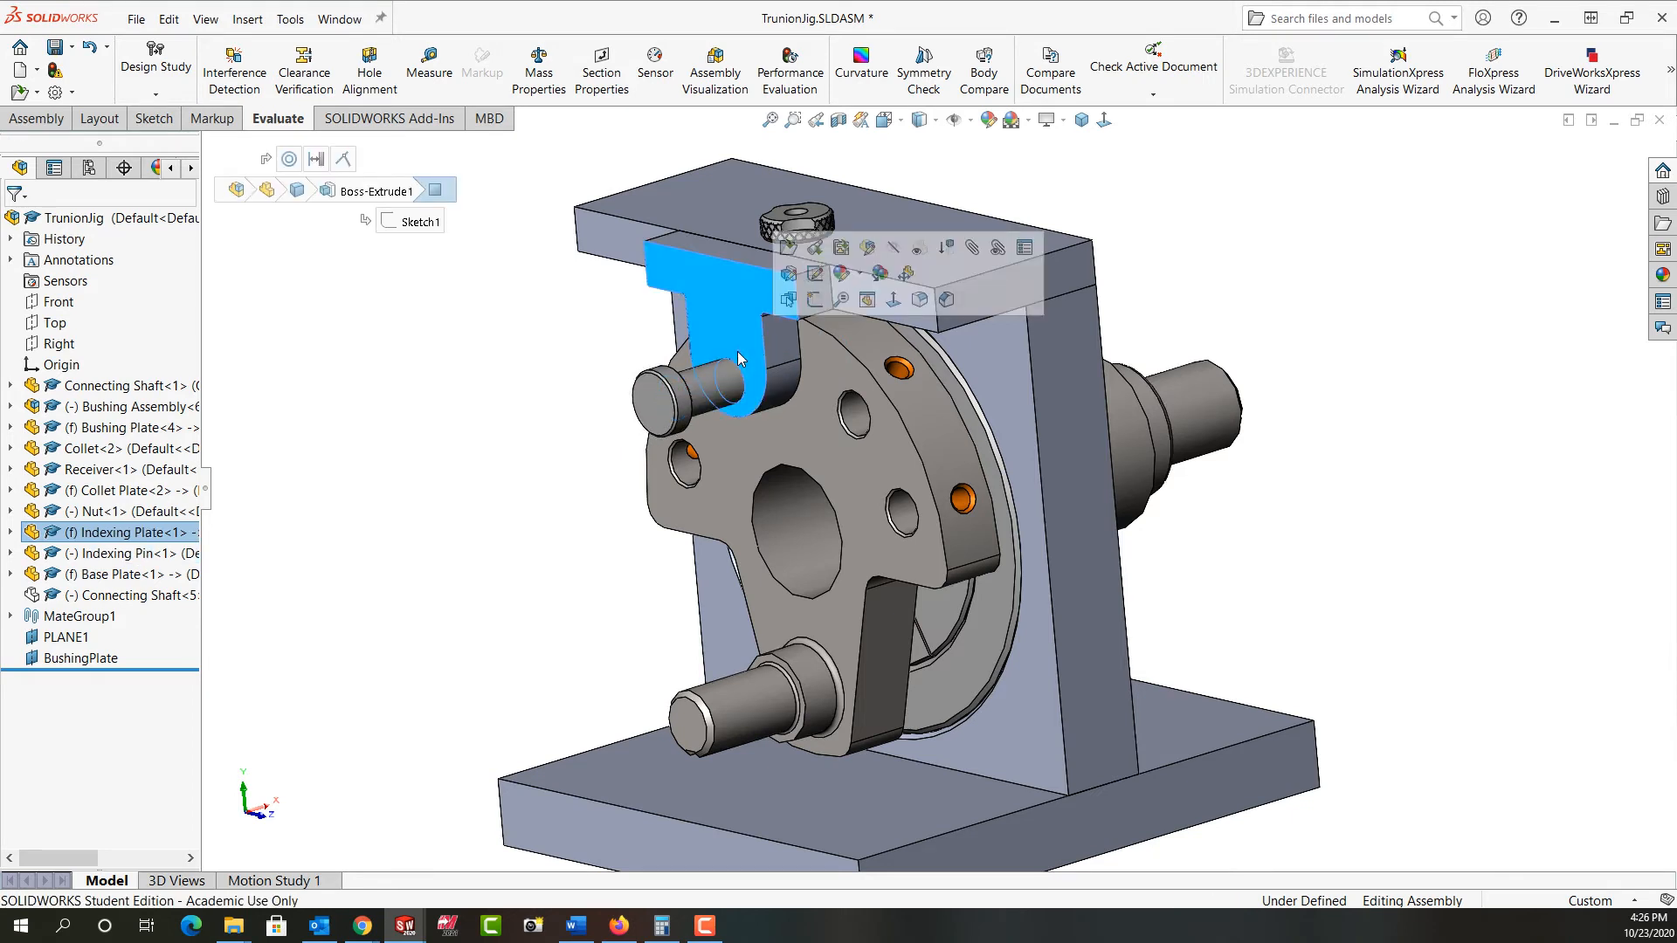